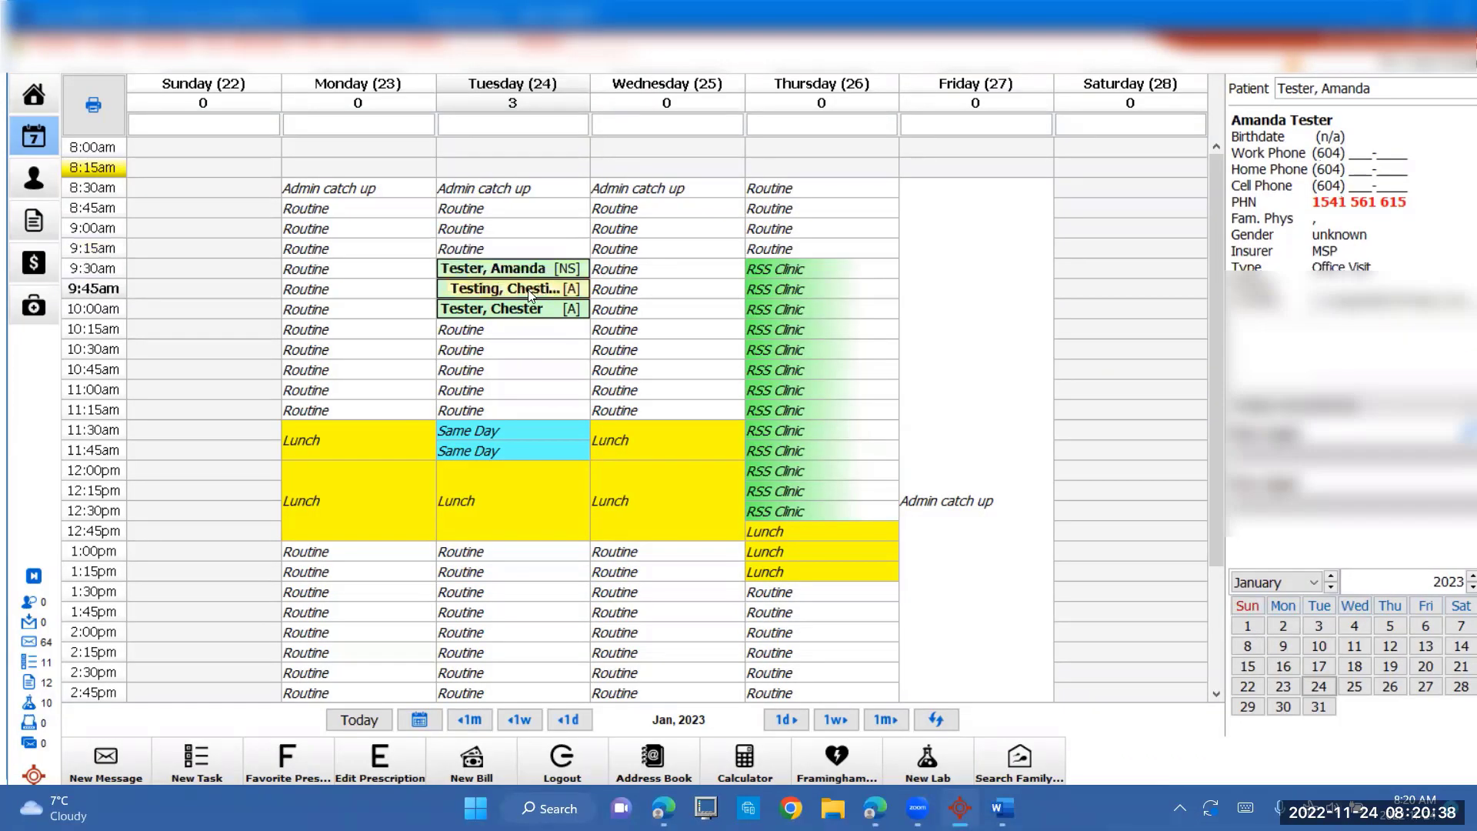
# - Open Chester Tester's 10:00 chart on Encounter Notes, showing the Labs section
pyautogui.click(512, 308)
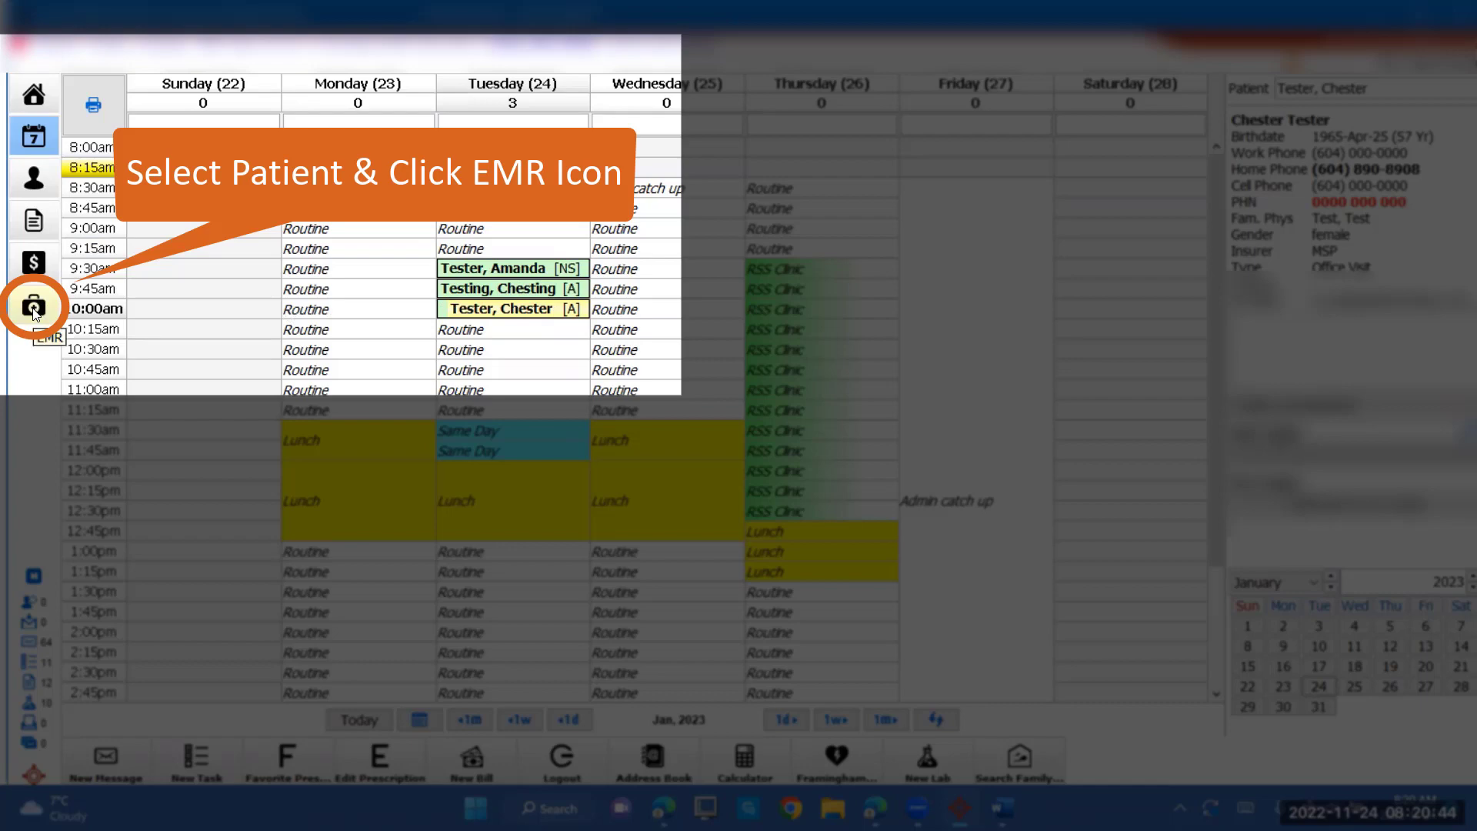
pyautogui.click(33, 304)
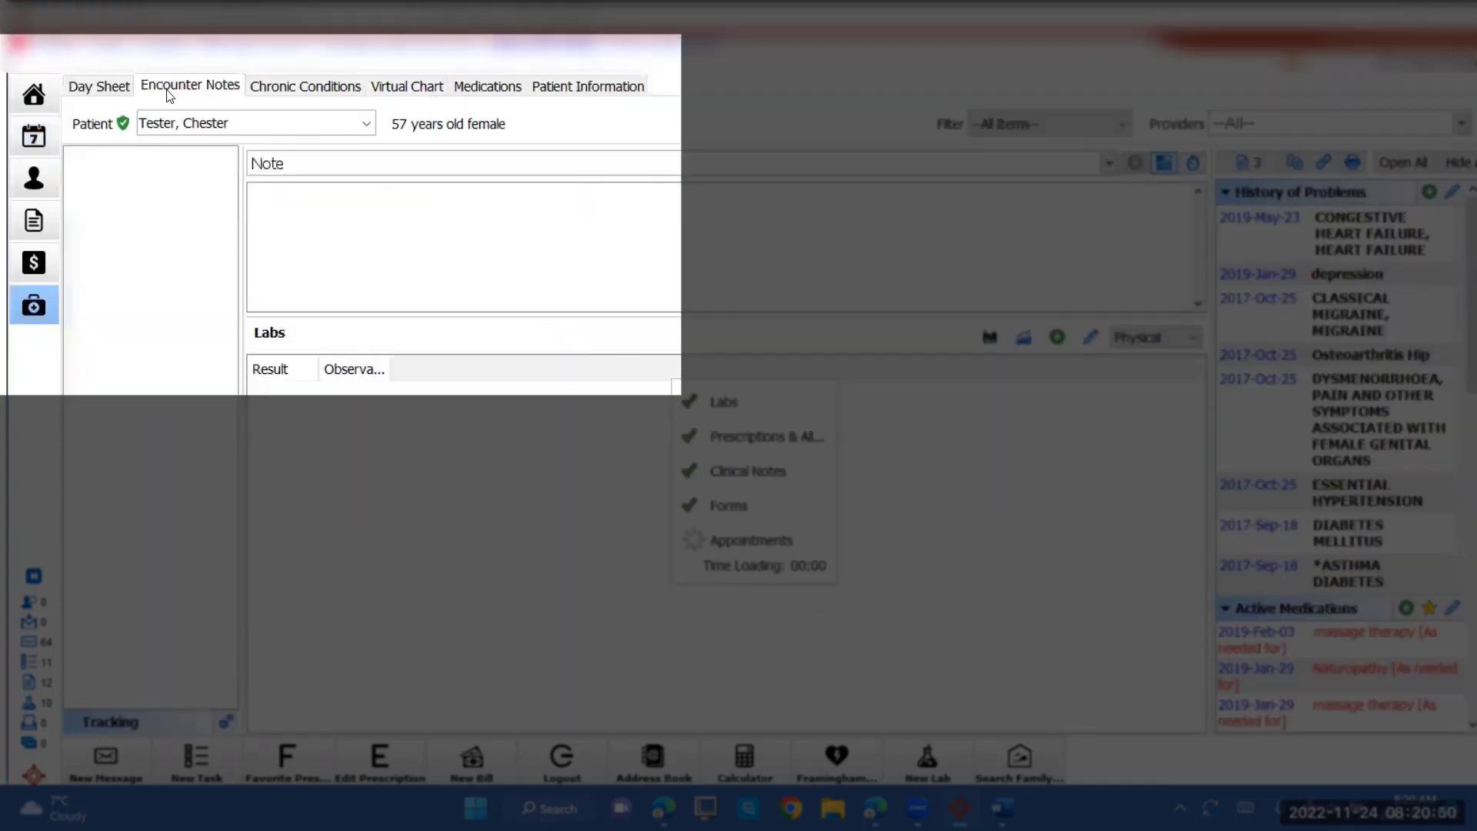
pyautogui.click(189, 84)
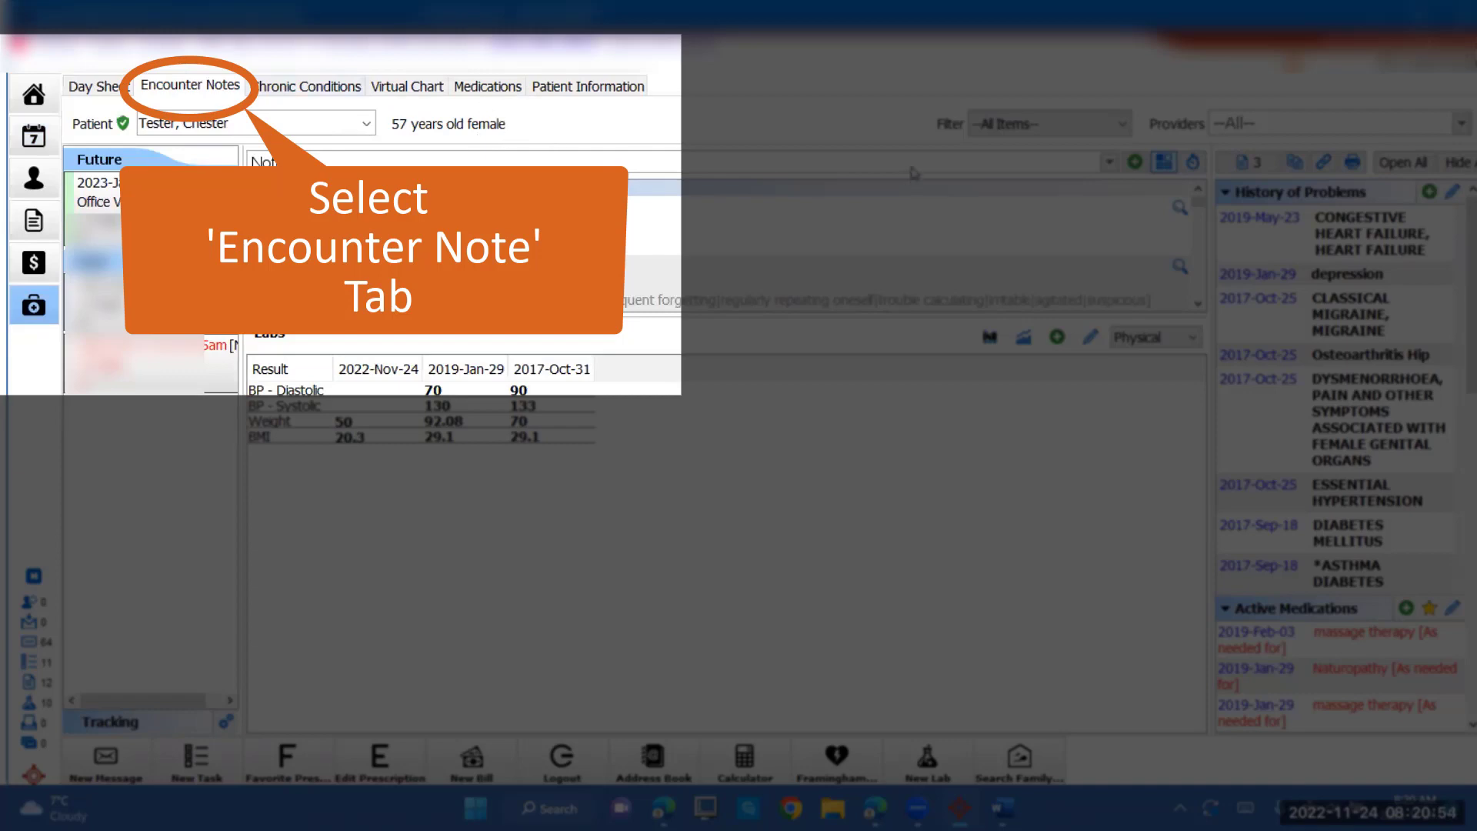
pyautogui.click(190, 85)
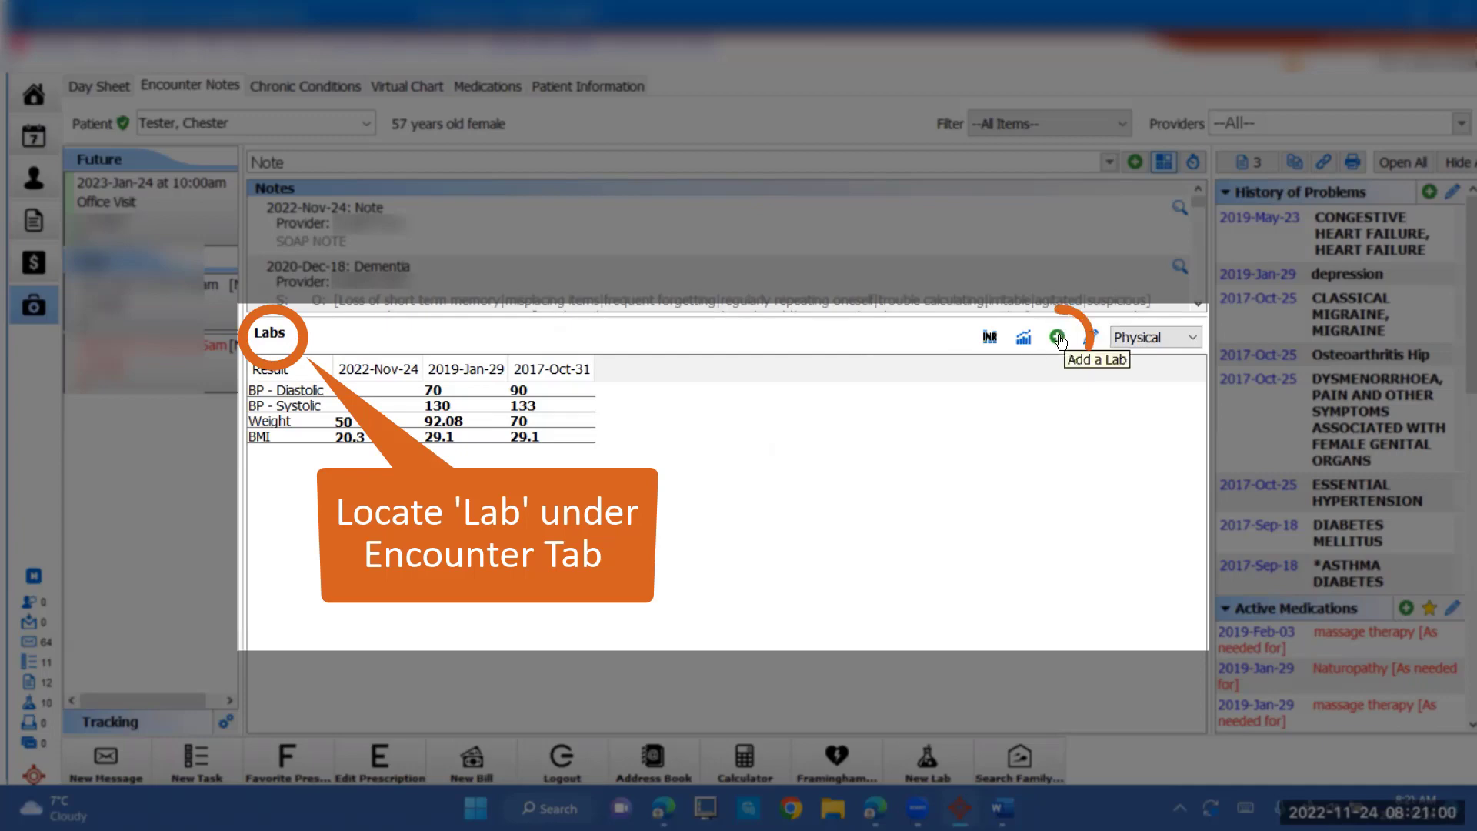
# - Add a Physical History (Optimed) lab to the patient's chart
pyautogui.click(1058, 339)
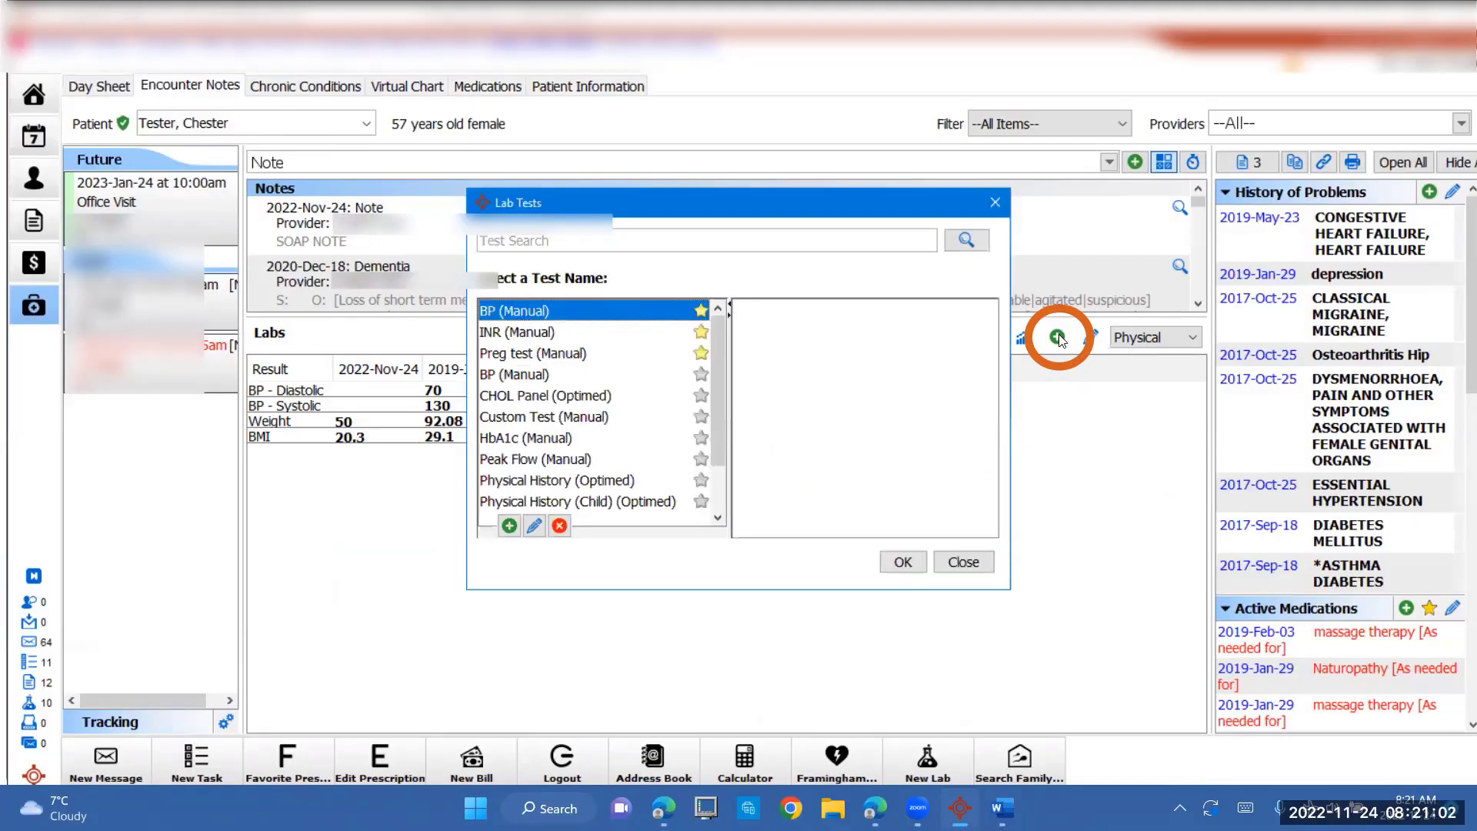
pyautogui.click(555, 480)
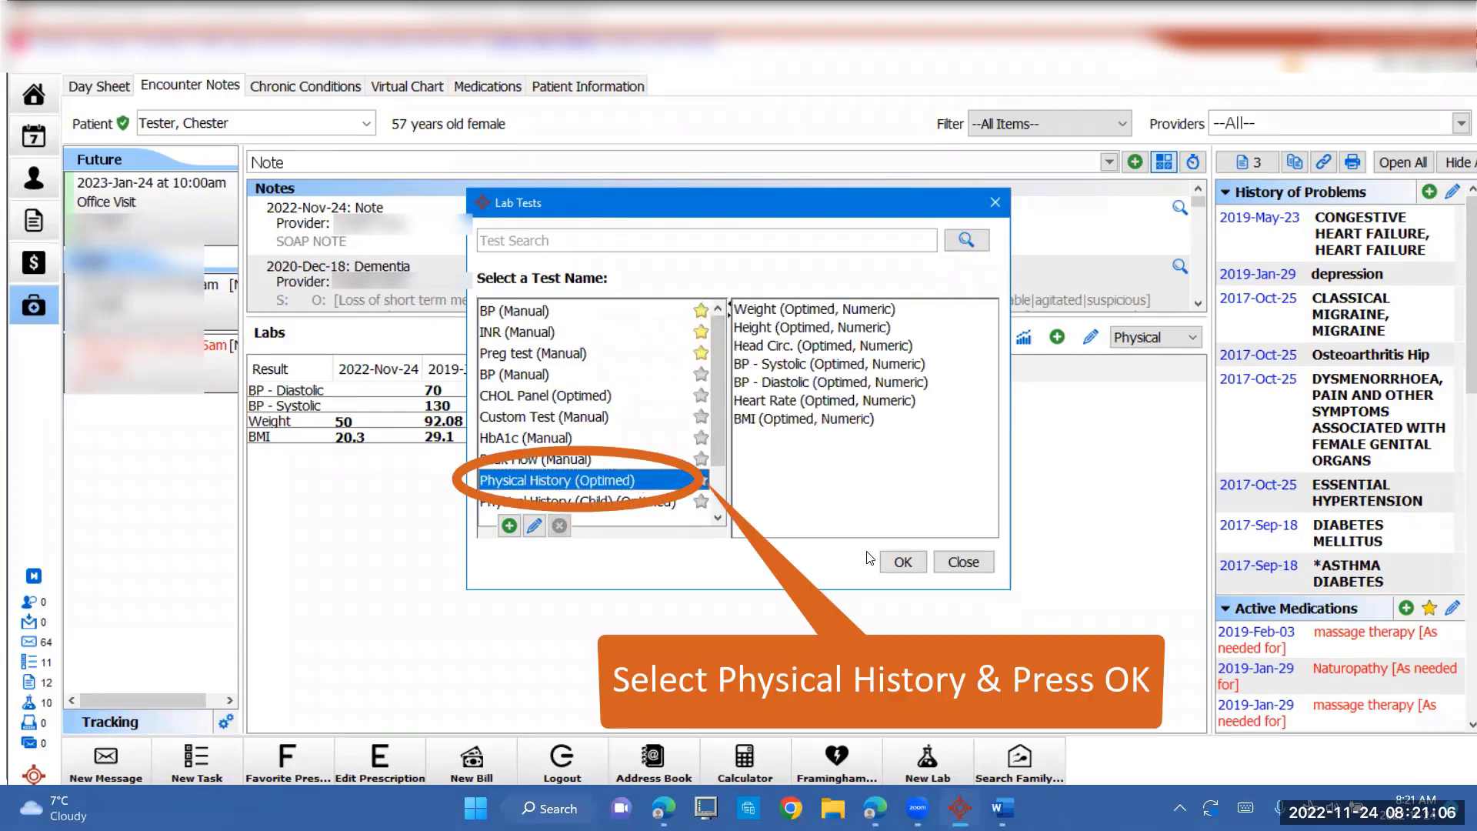
pyautogui.click(901, 562)
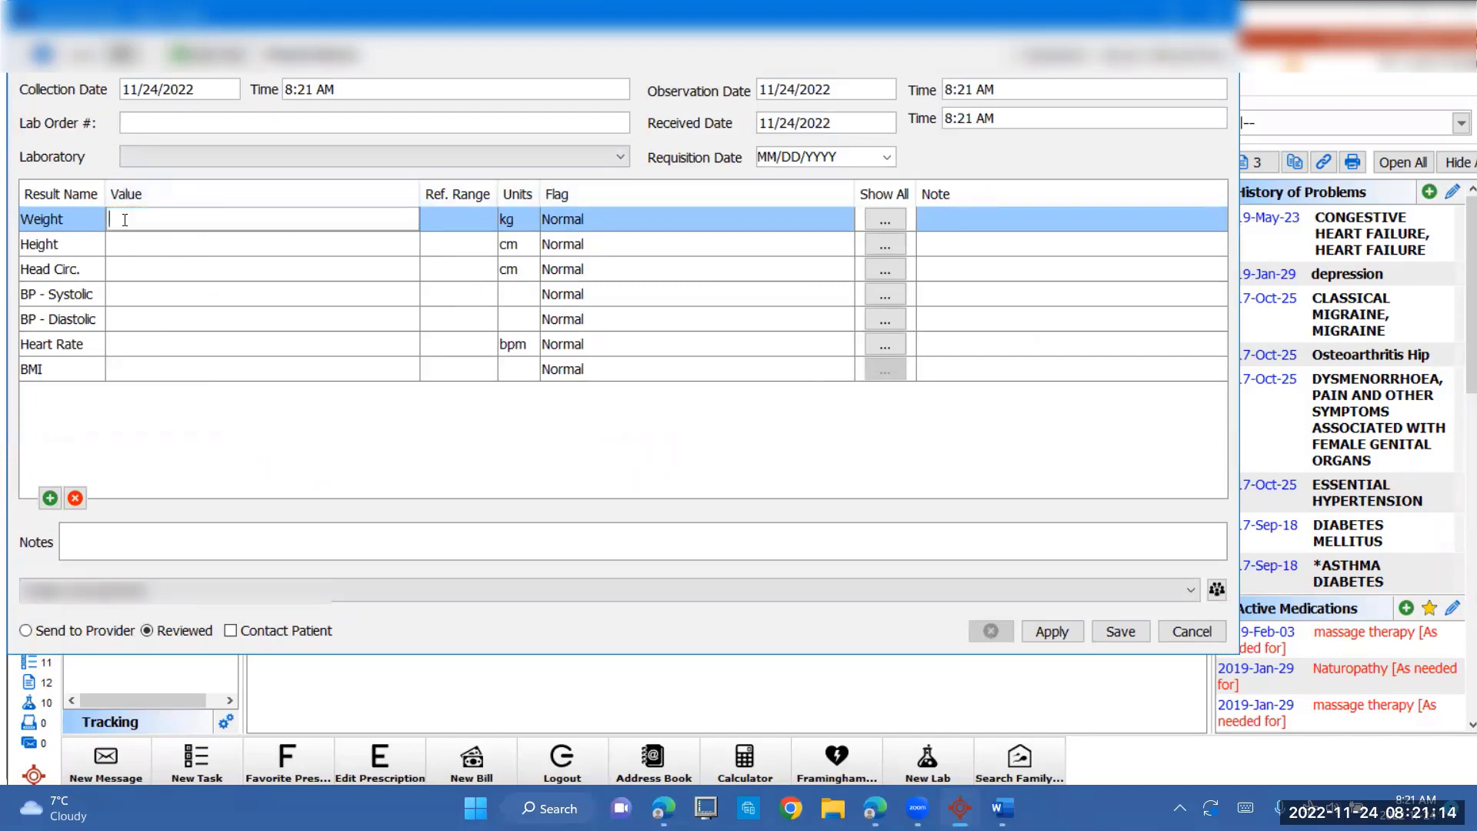
# - Enter a weight of 50 kg in the lab and save it to the chart
pyautogui.write('50')
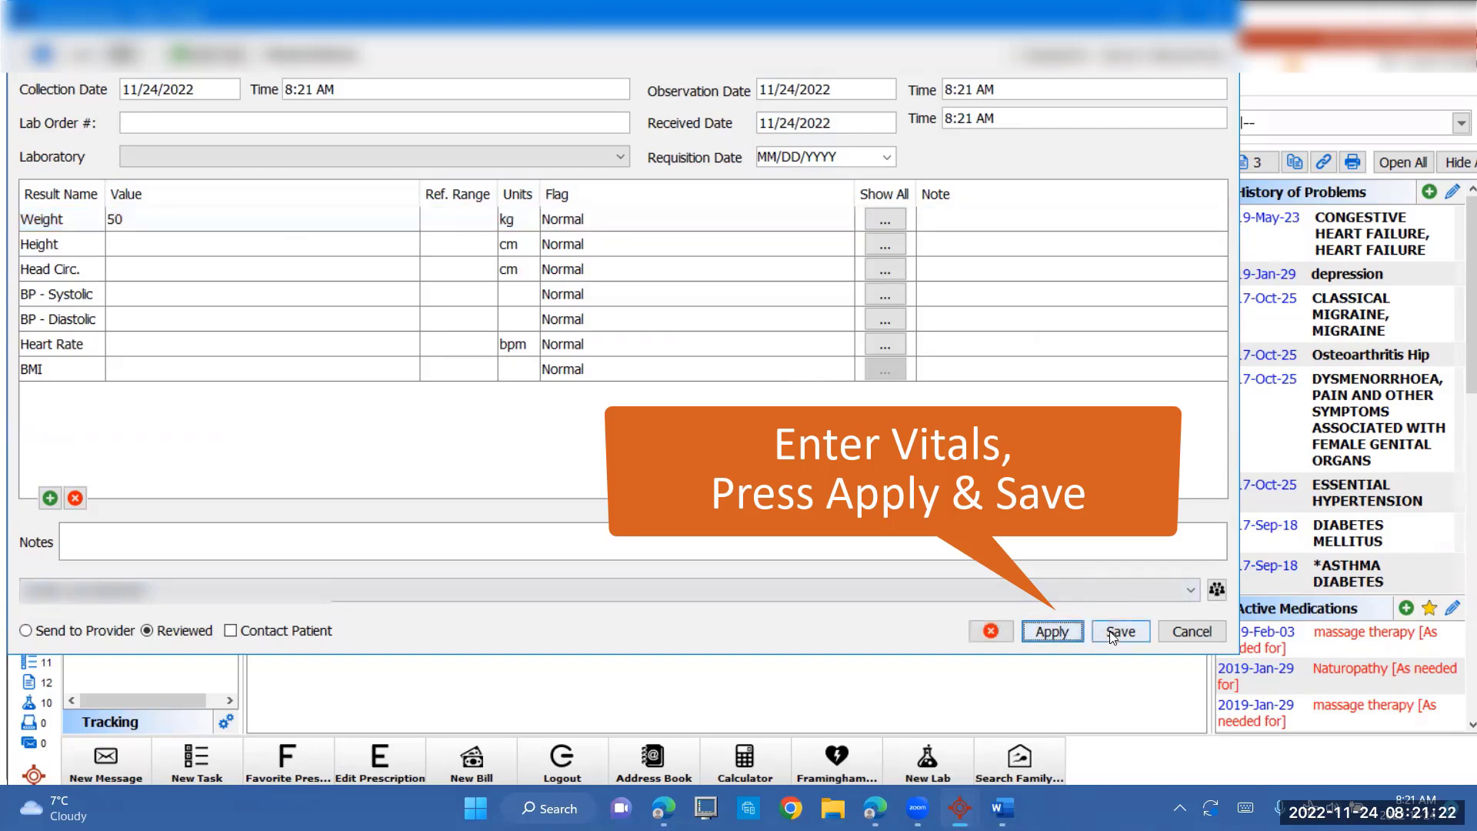
pyautogui.click(1120, 630)
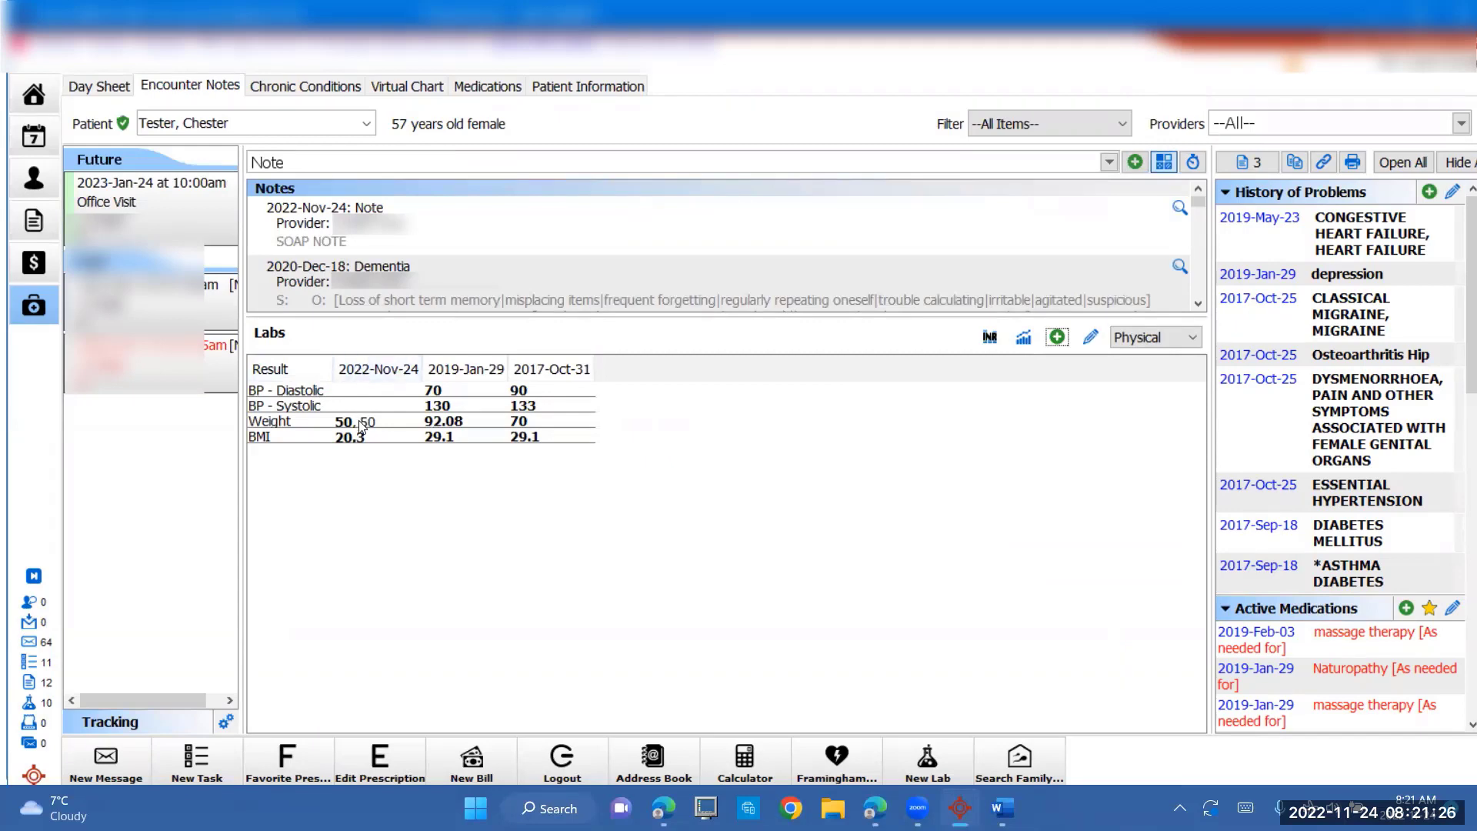
pyautogui.moveTo(407, 85)
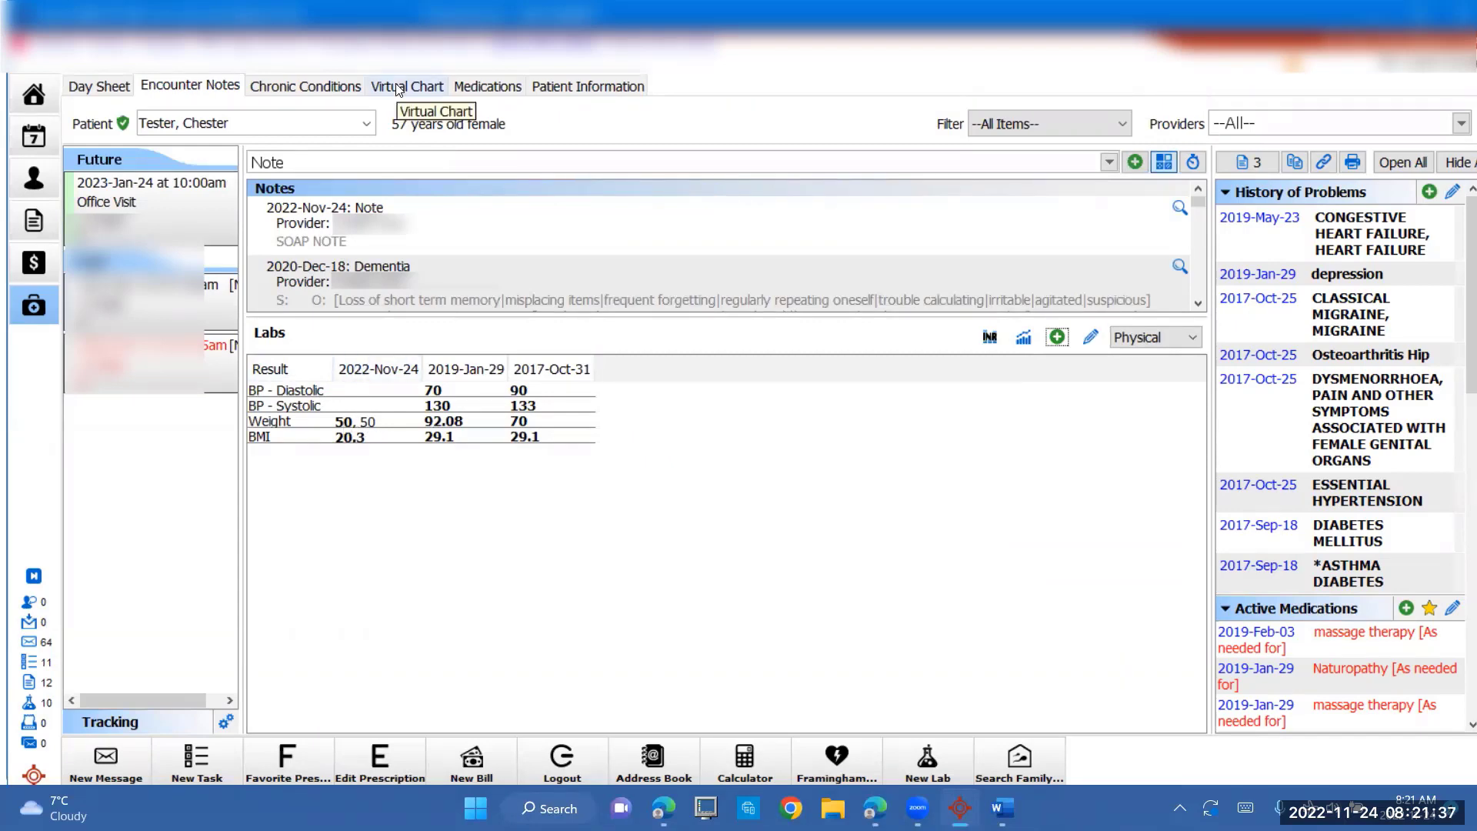
pyautogui.click(407, 85)
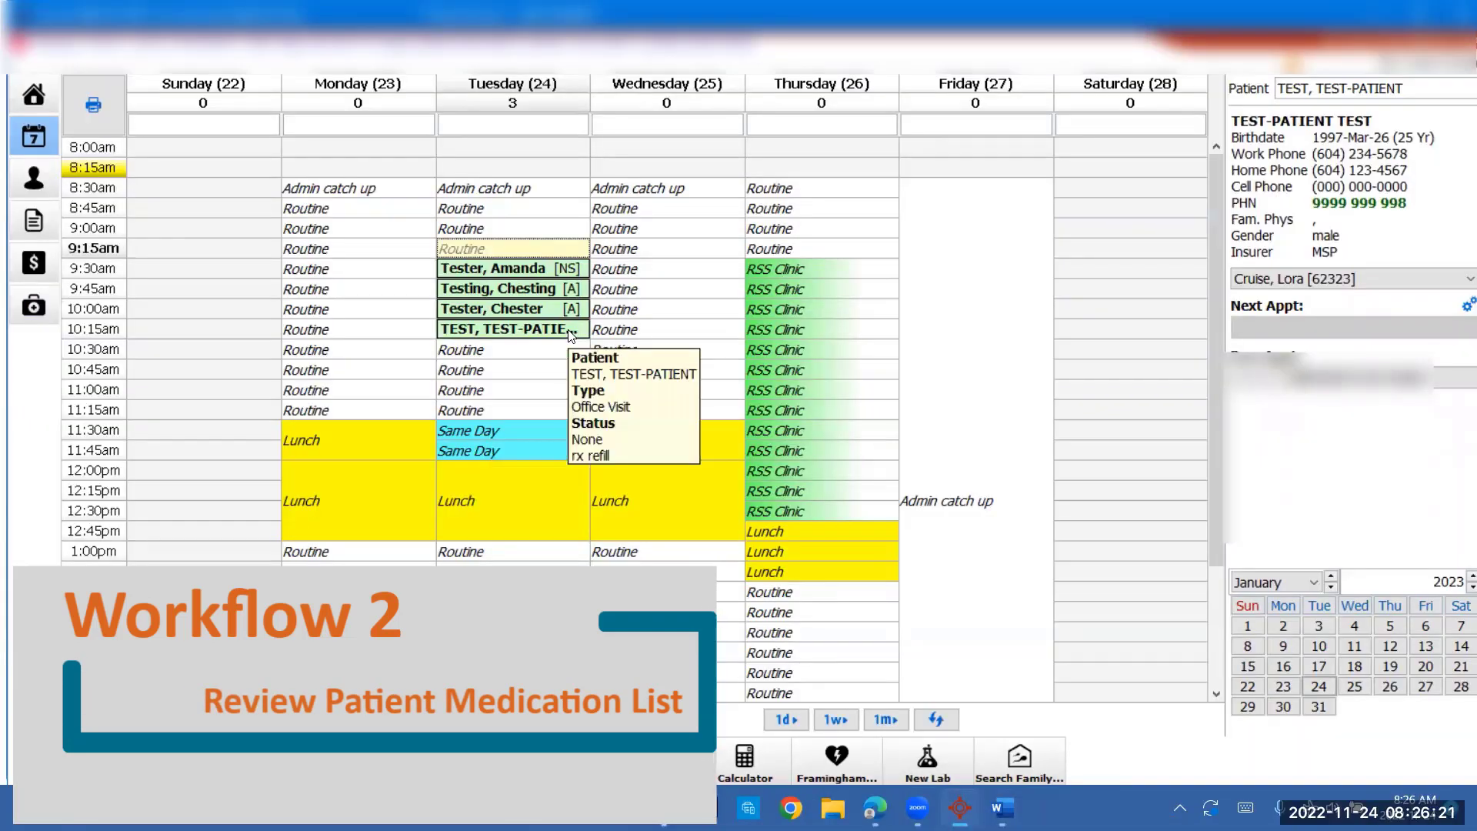
# - Open TEST-PATIENT's 10:15 chart and view the Medications tab
pyautogui.click(511, 328)
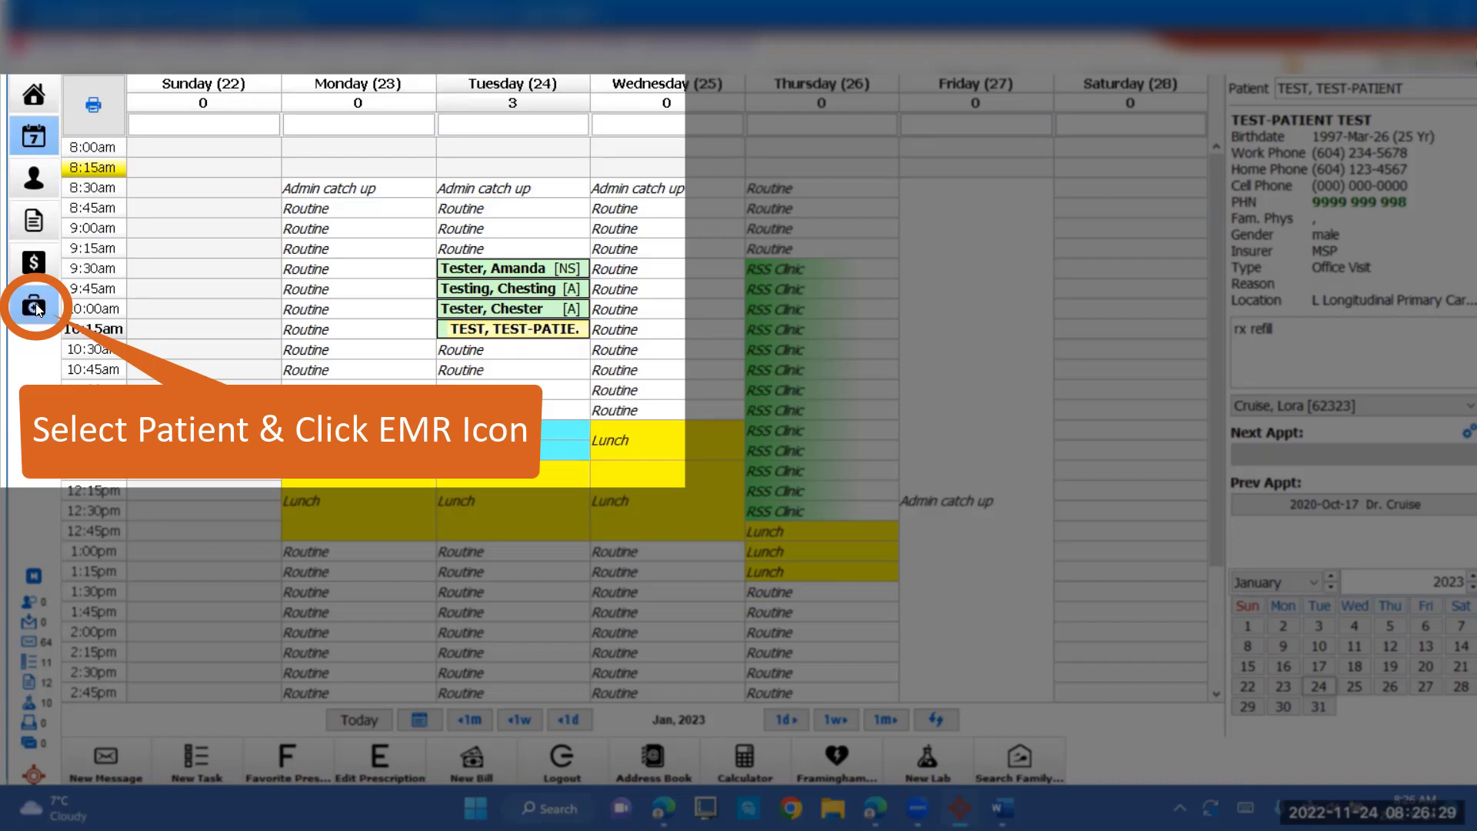
pyautogui.click(33, 305)
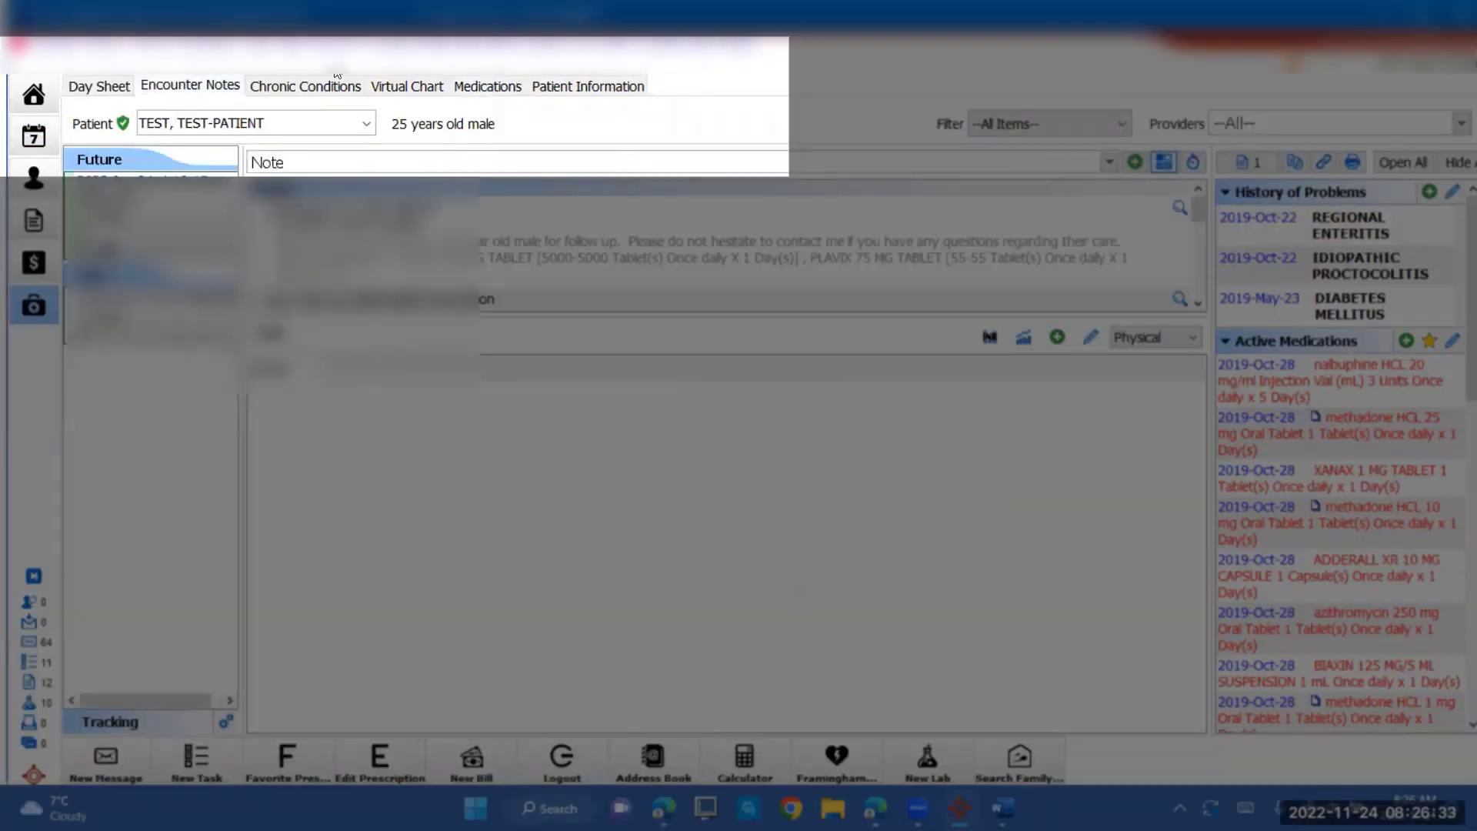
pyautogui.click(407, 85)
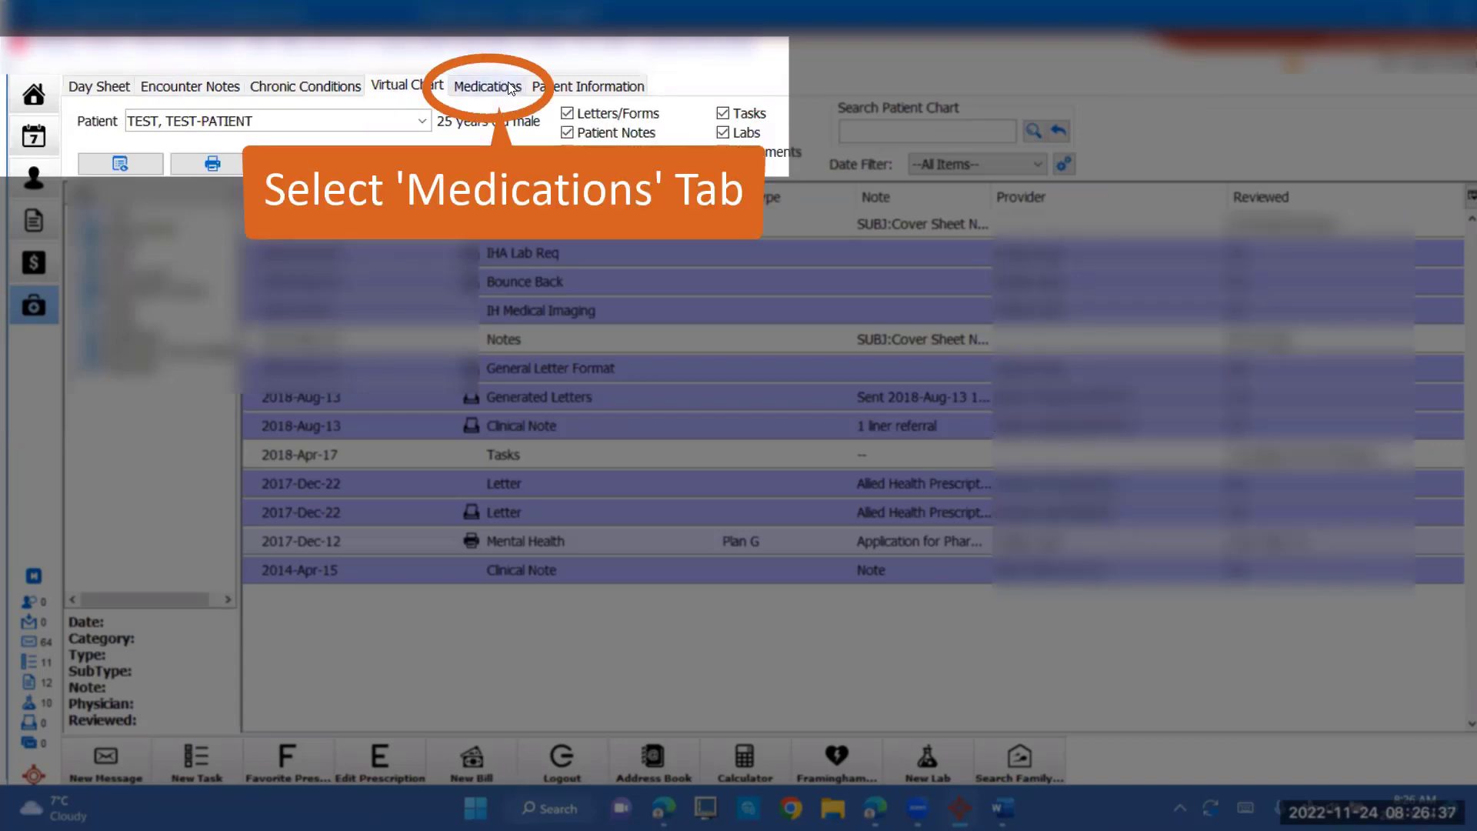
pyautogui.click(486, 85)
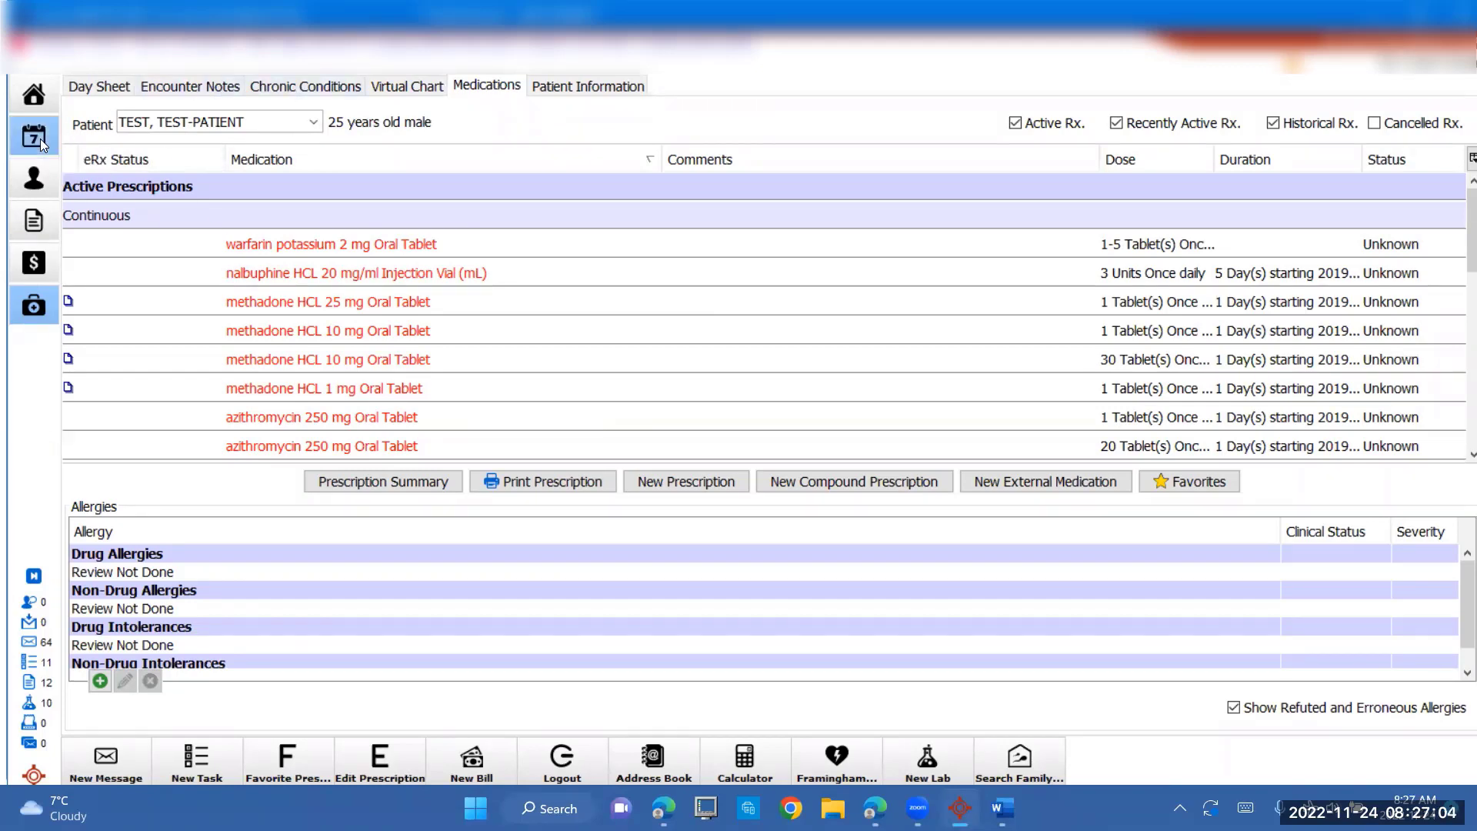
# - Return to the schedule and open the 10:00 patient's medical chart
pyautogui.click(34, 137)
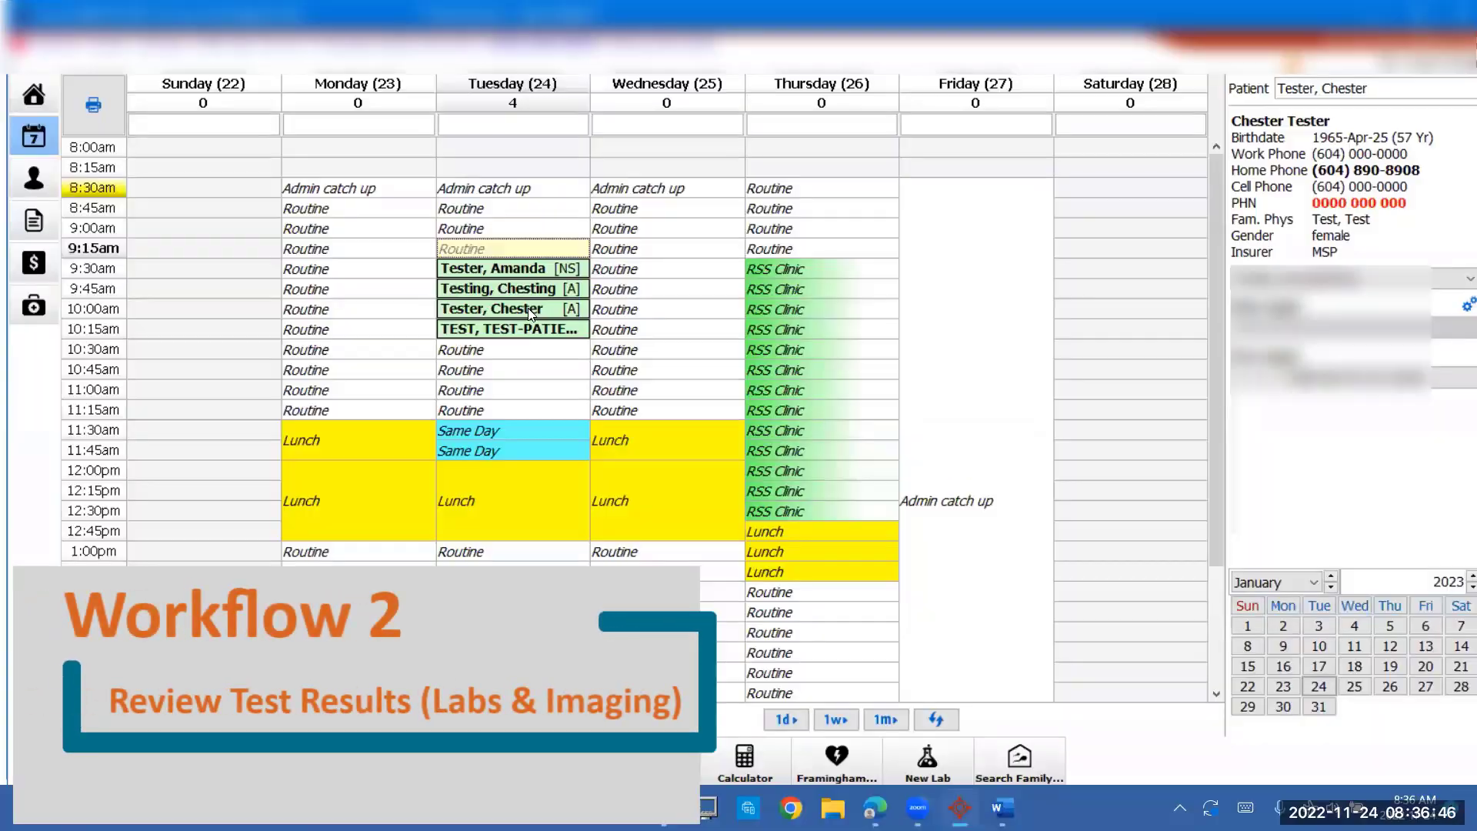
pyautogui.moveTo(530, 315)
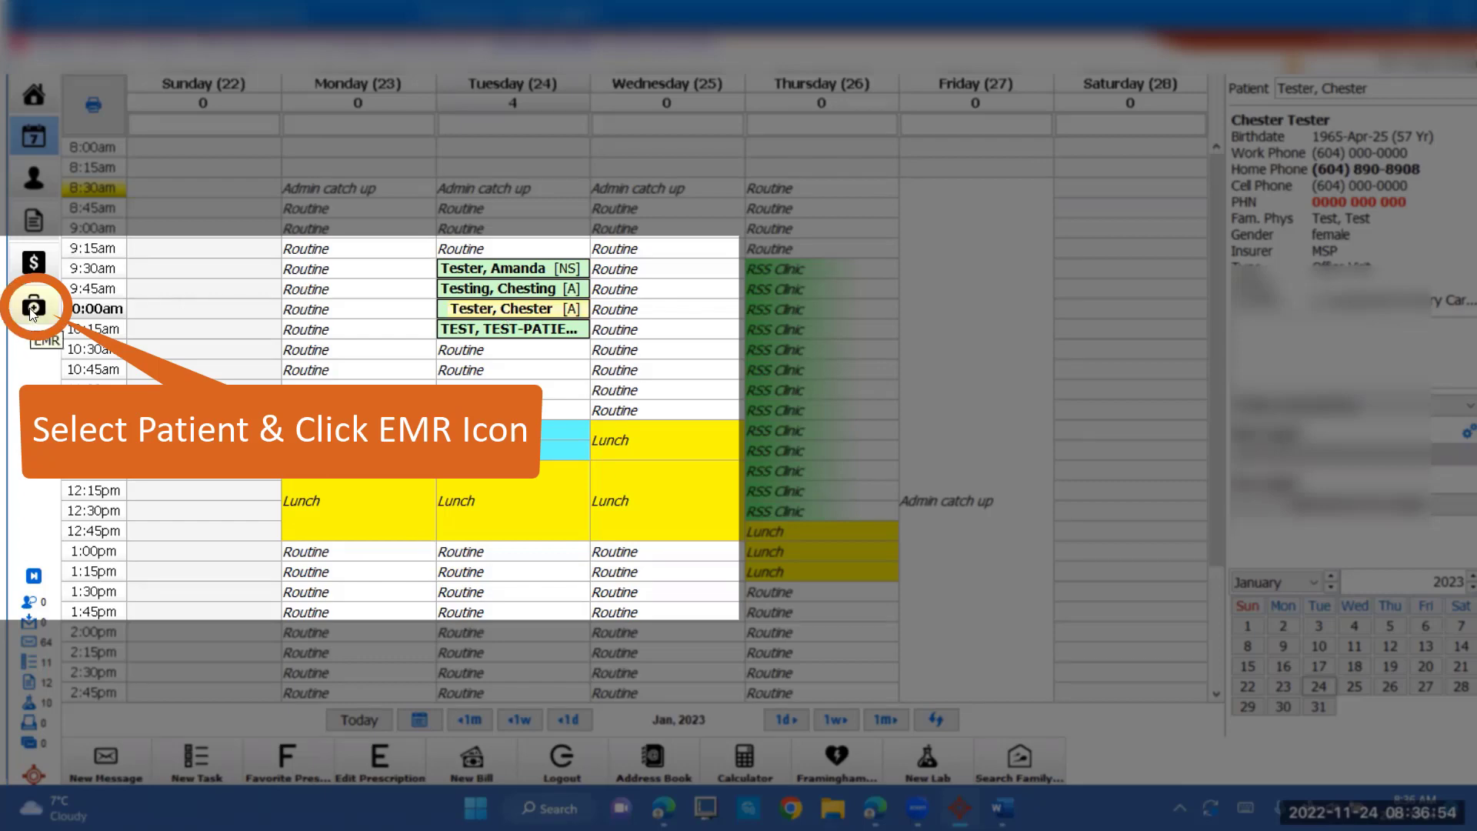
pyautogui.click(35, 306)
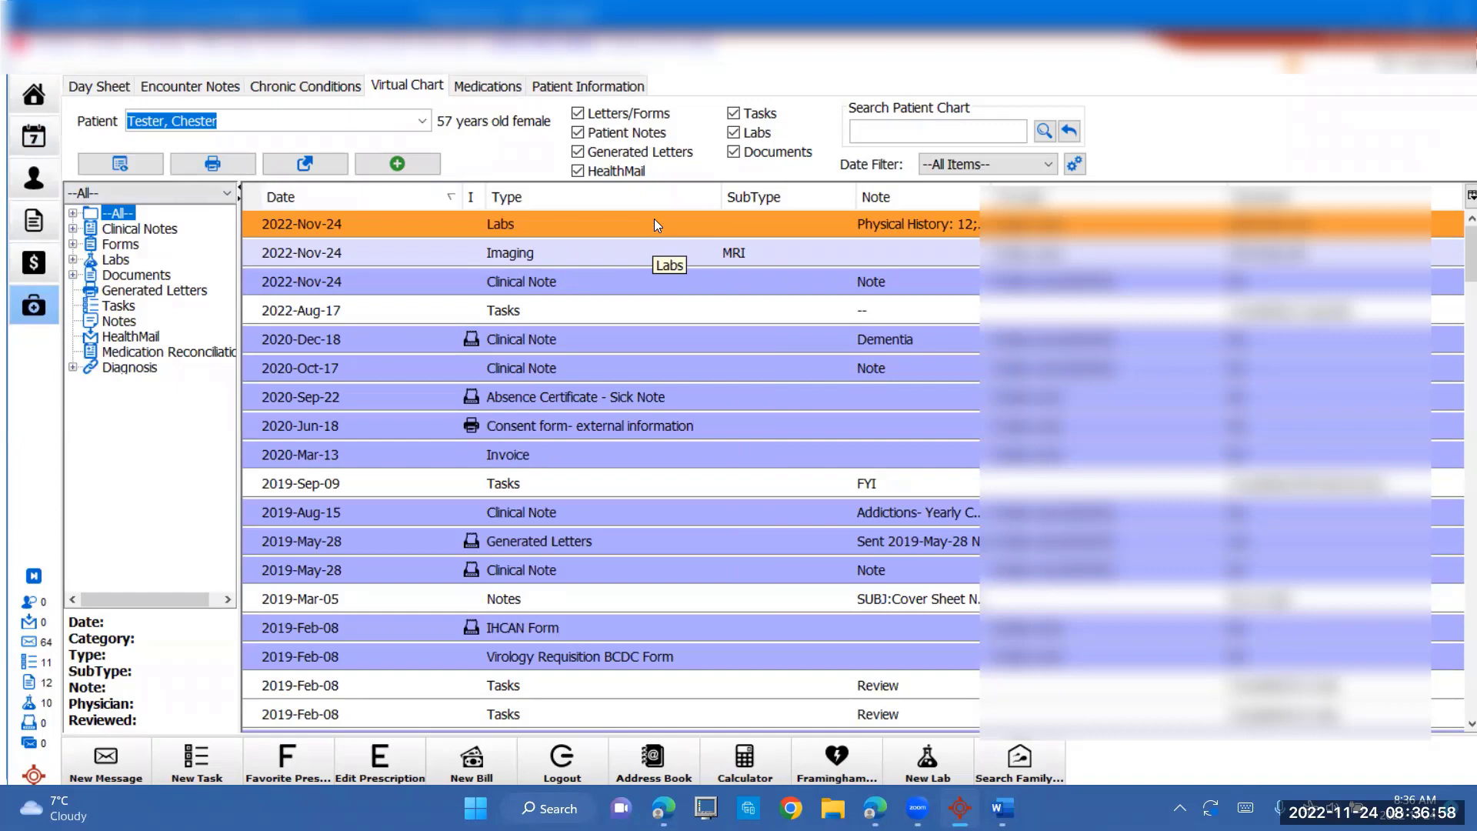
pyautogui.scroll(-3)
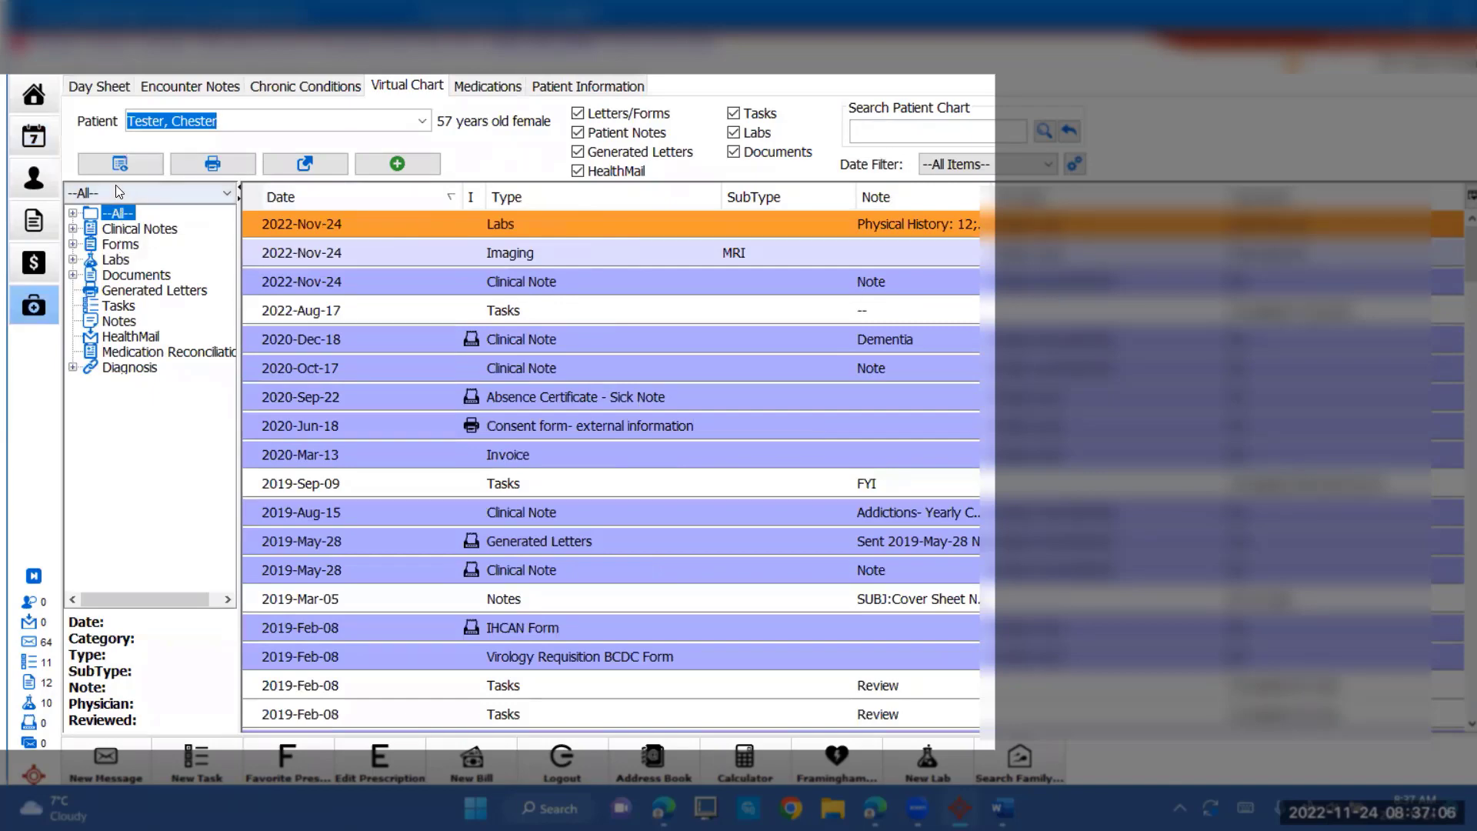
# - Review the patient's lab results and imaging documents, then return to the schedule
pyautogui.click(116, 258)
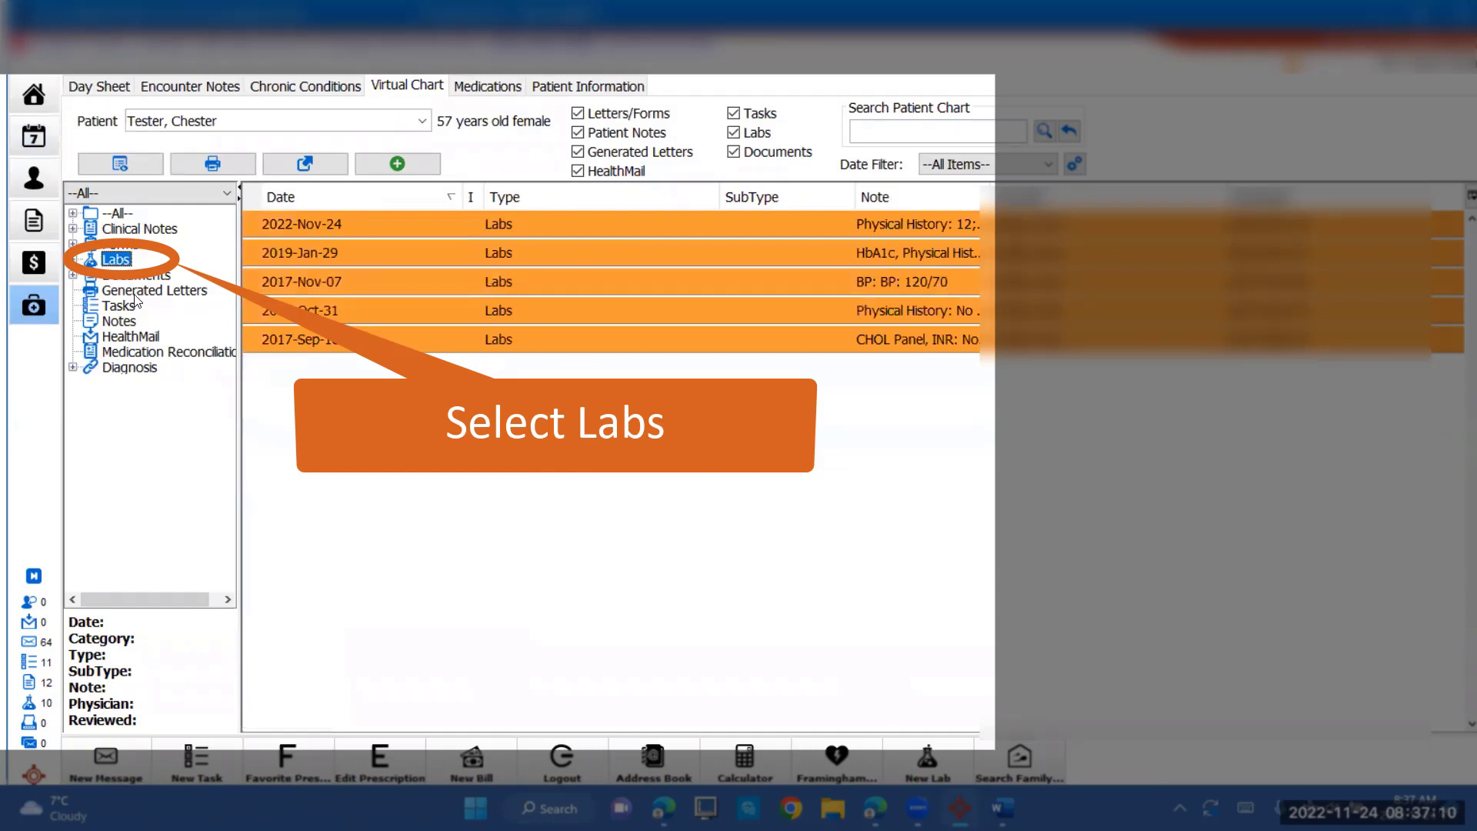
pyautogui.click(137, 273)
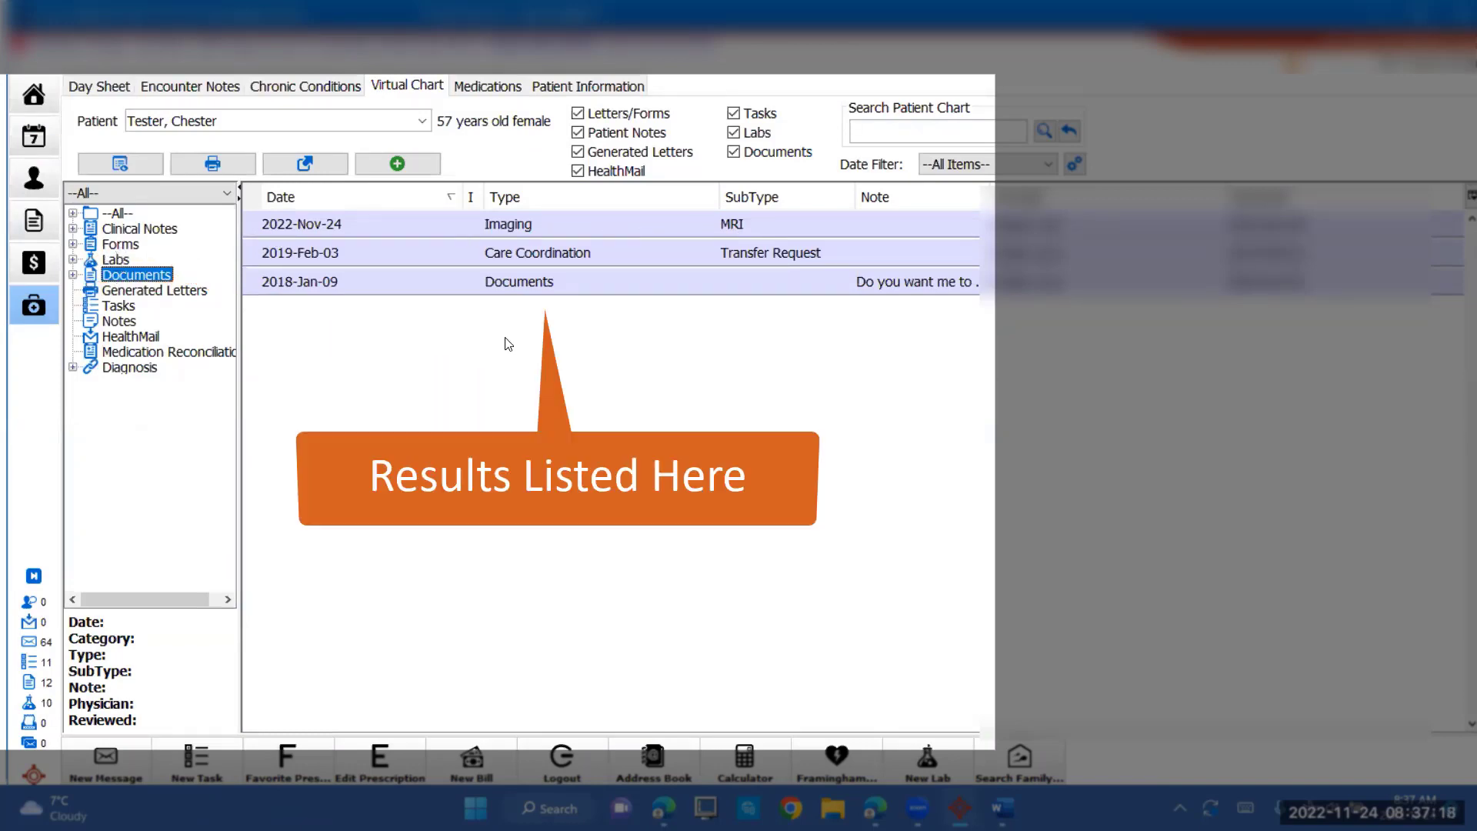
pyautogui.click(33, 136)
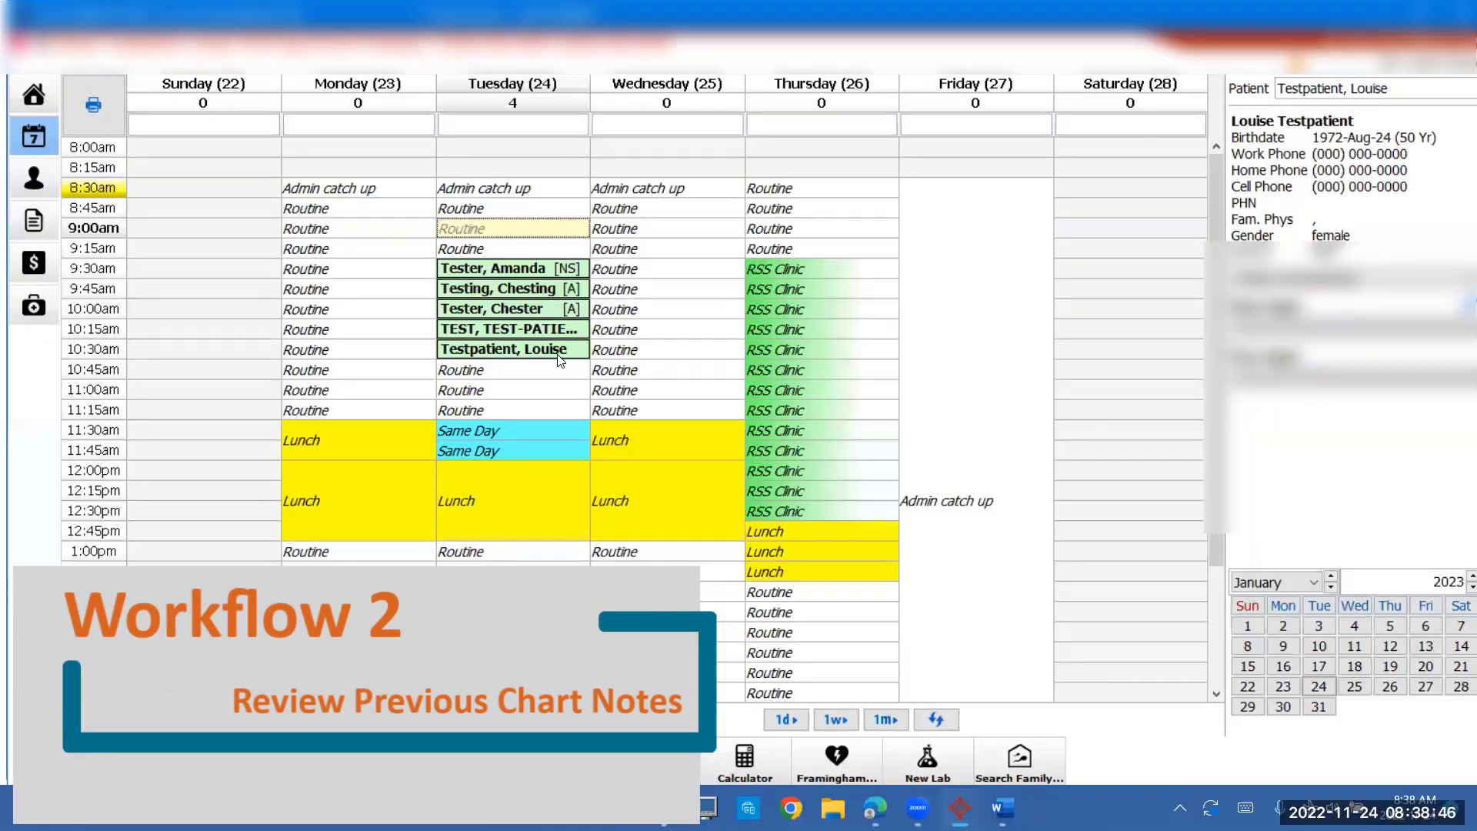
# - Open Louise Testpatient's 10:30 chart, view the 2017-Oct-20 referral summary, then Virtual Chart
pyautogui.click(513, 349)
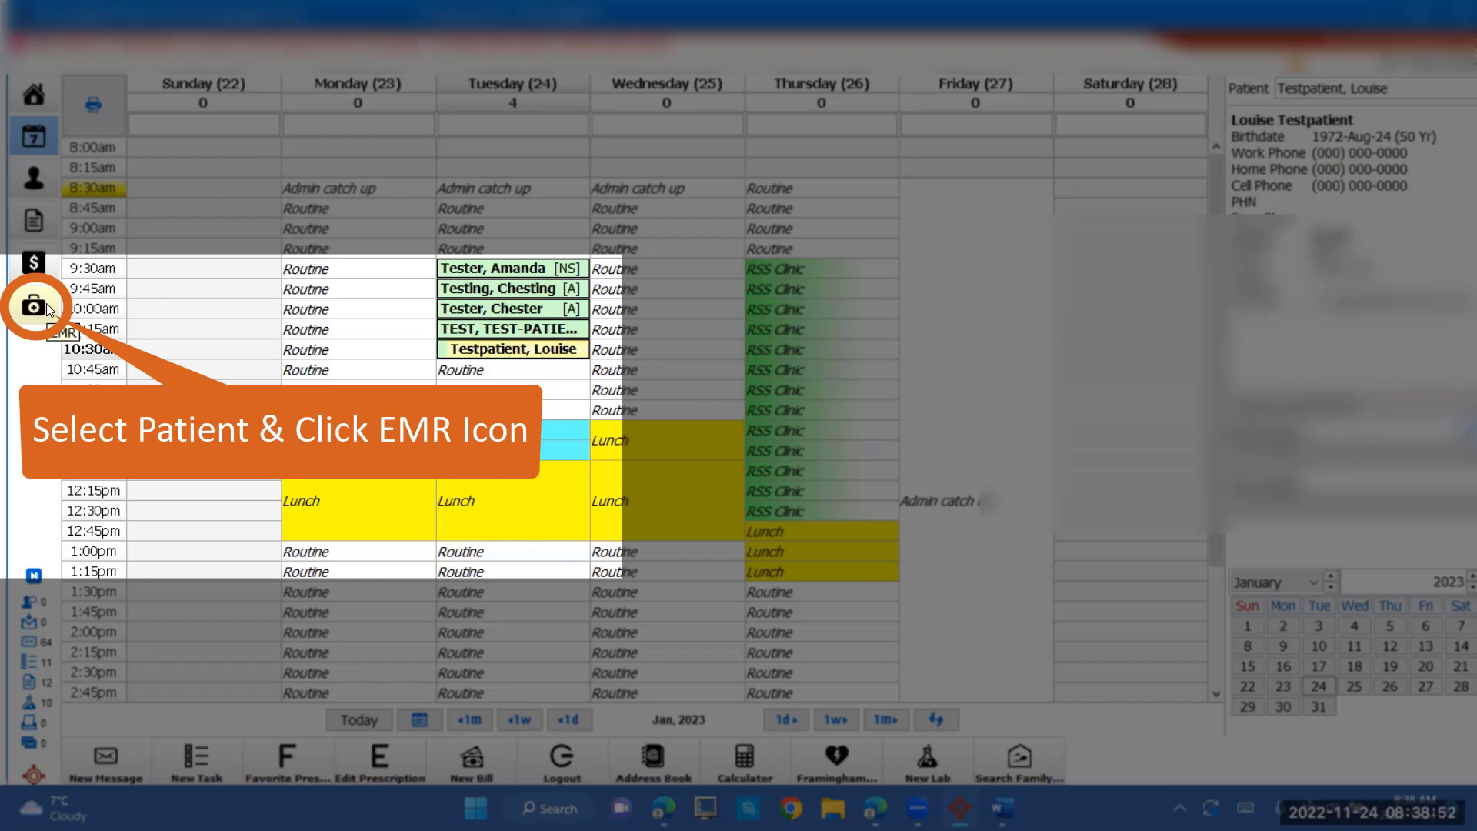
pyautogui.click(34, 305)
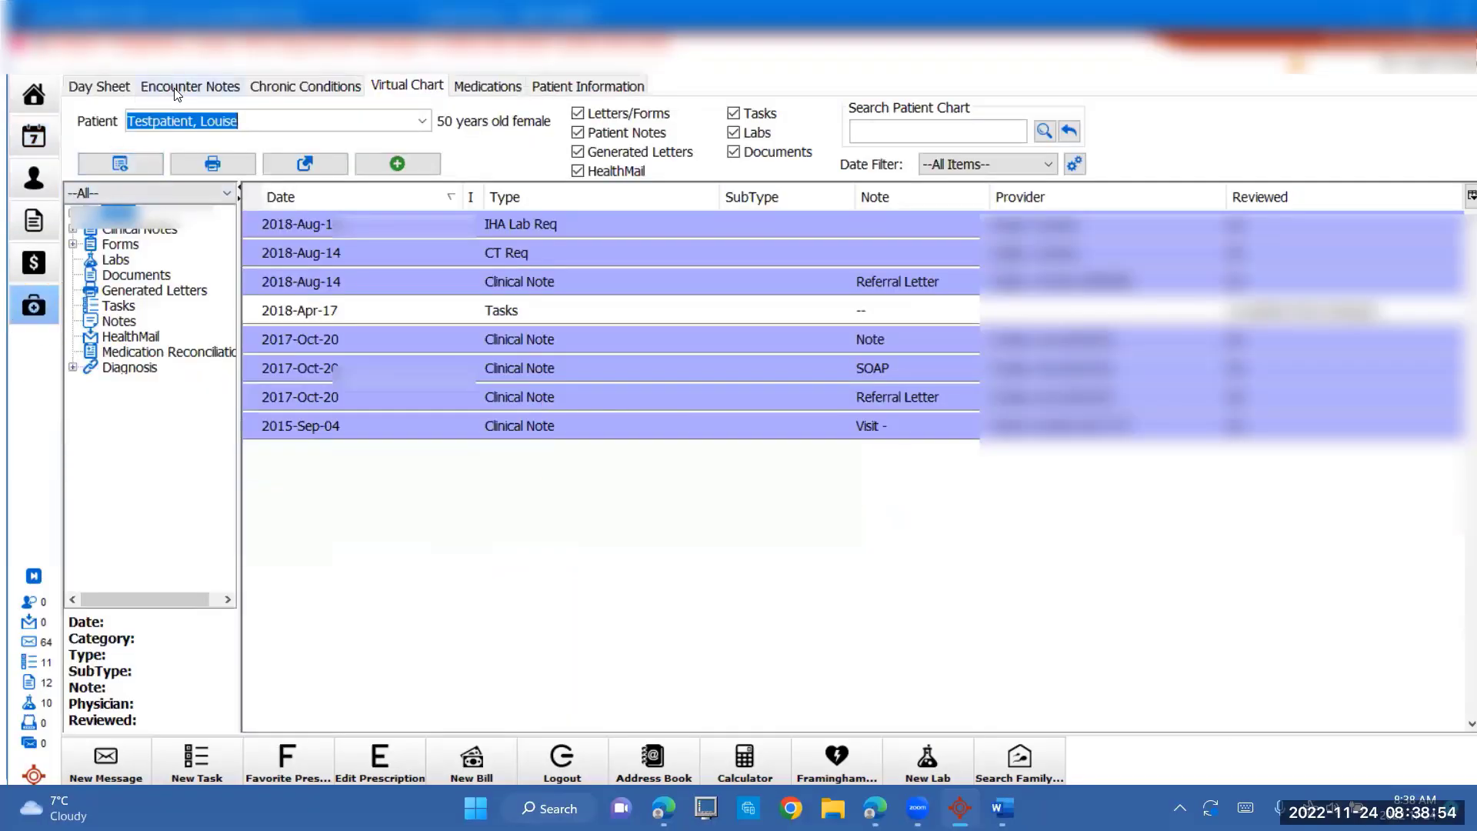
pyautogui.click(189, 86)
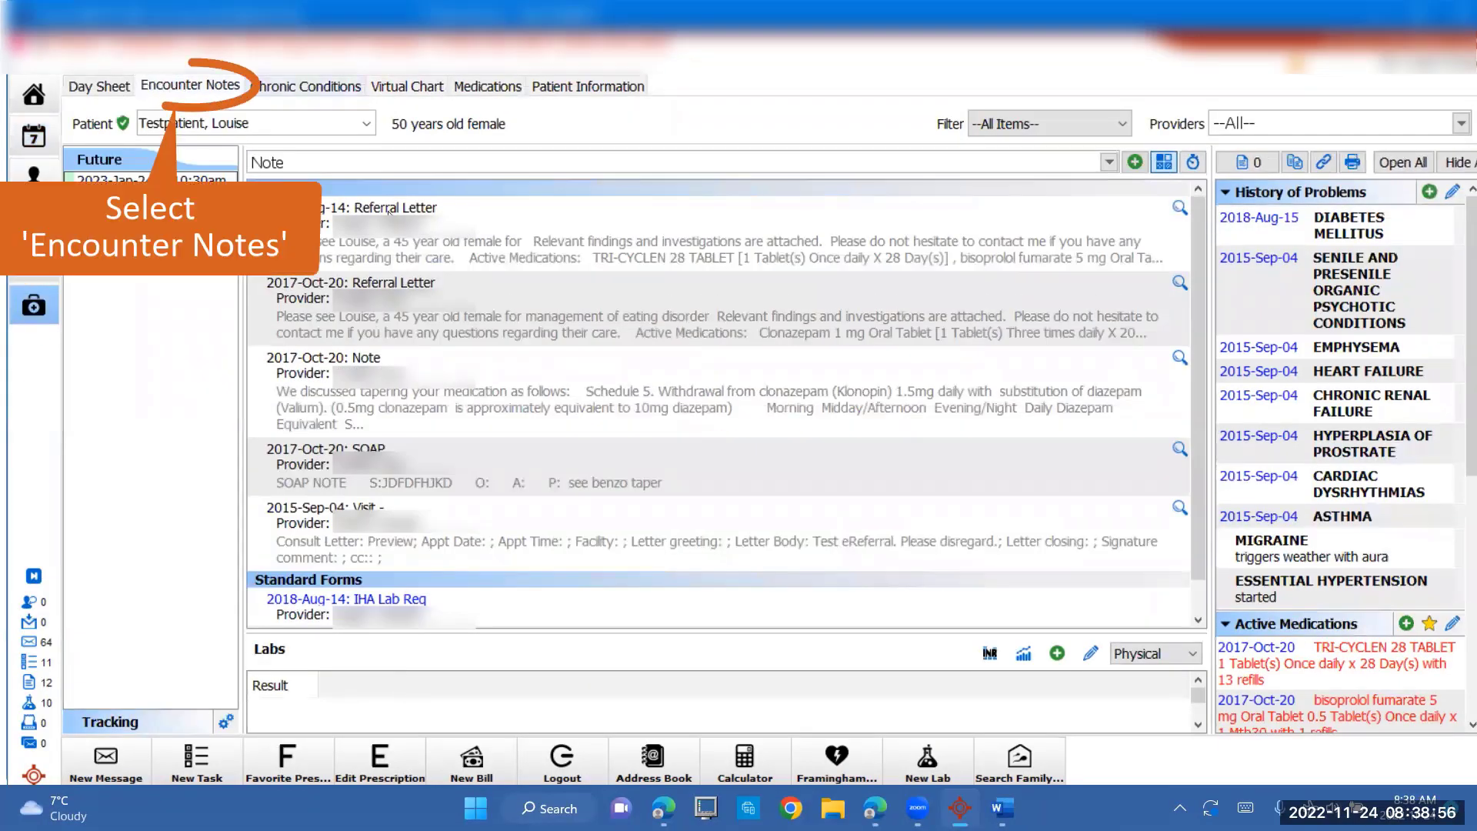
pyautogui.click(189, 85)
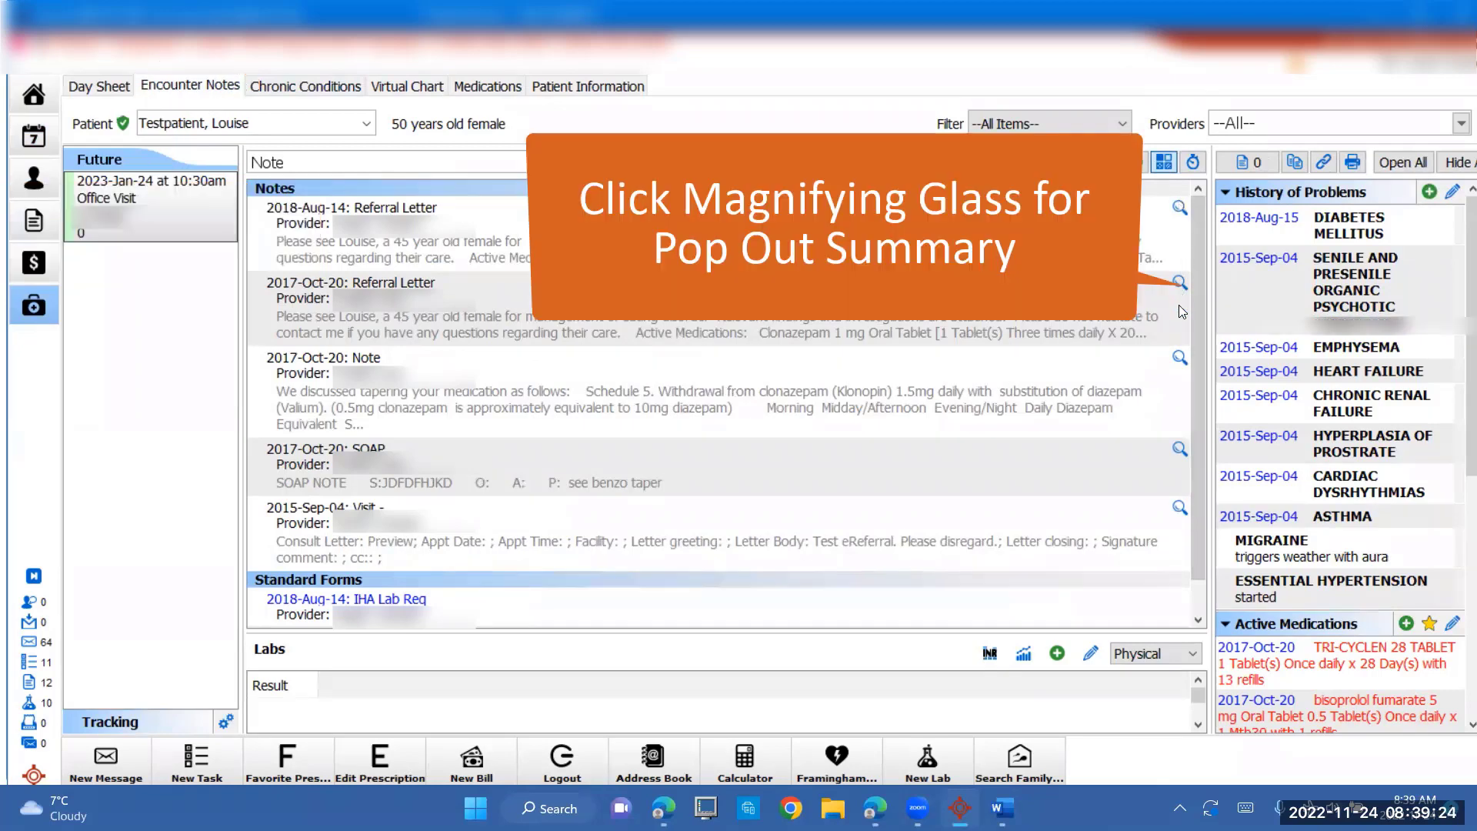
pyautogui.click(1179, 282)
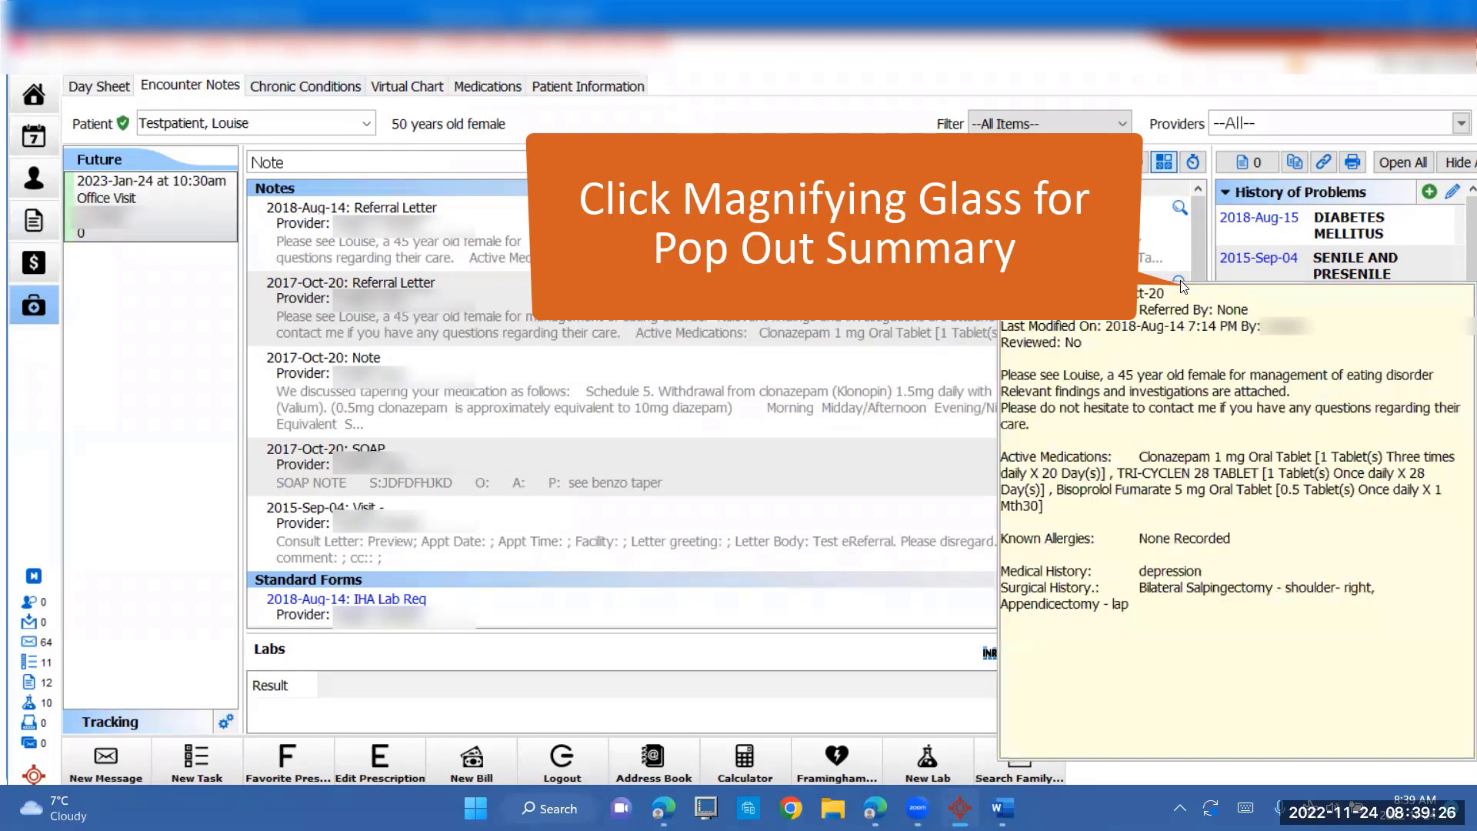
pyautogui.moveTo(1034, 509)
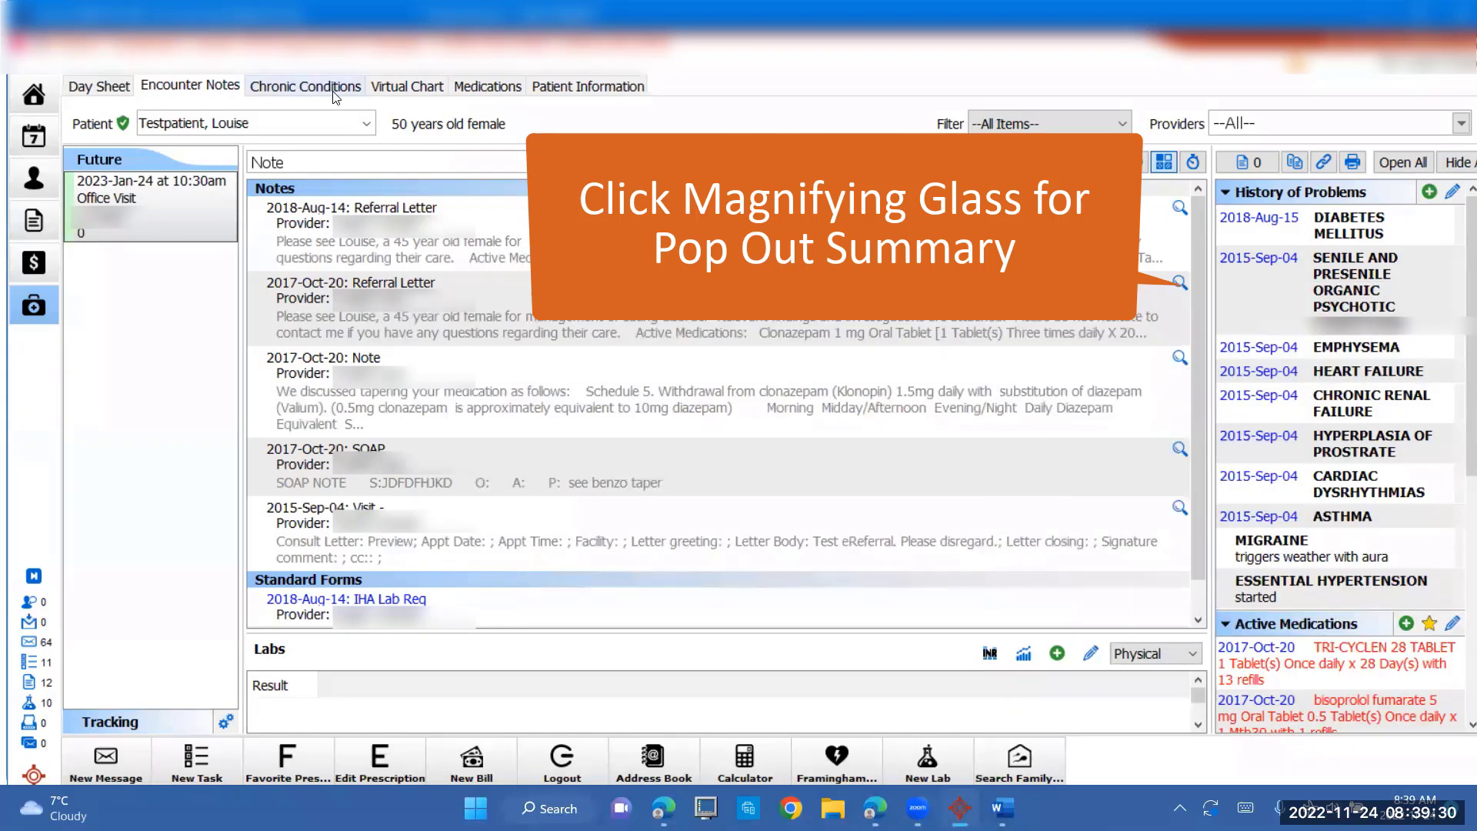
pyautogui.click(407, 86)
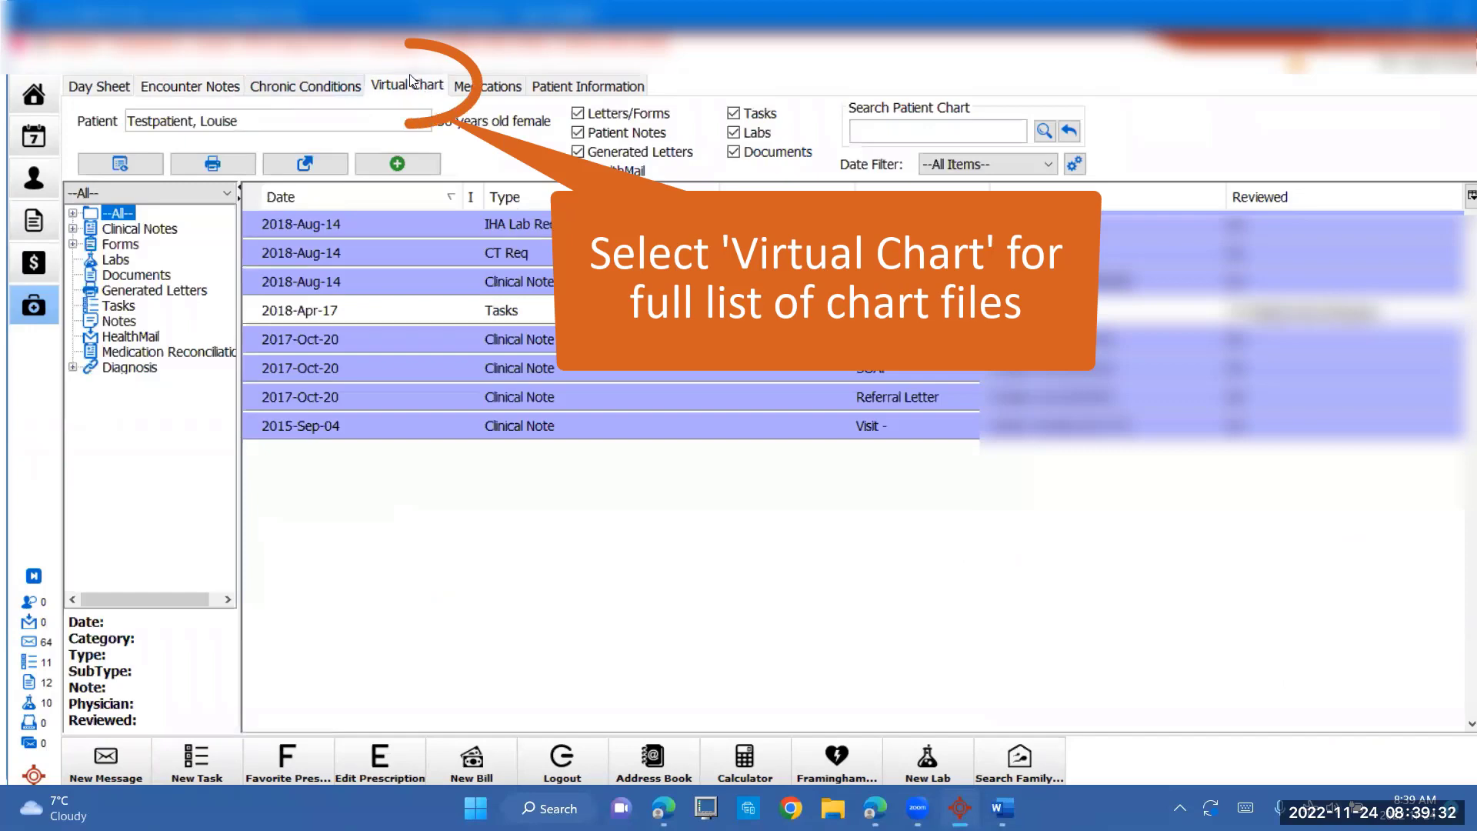